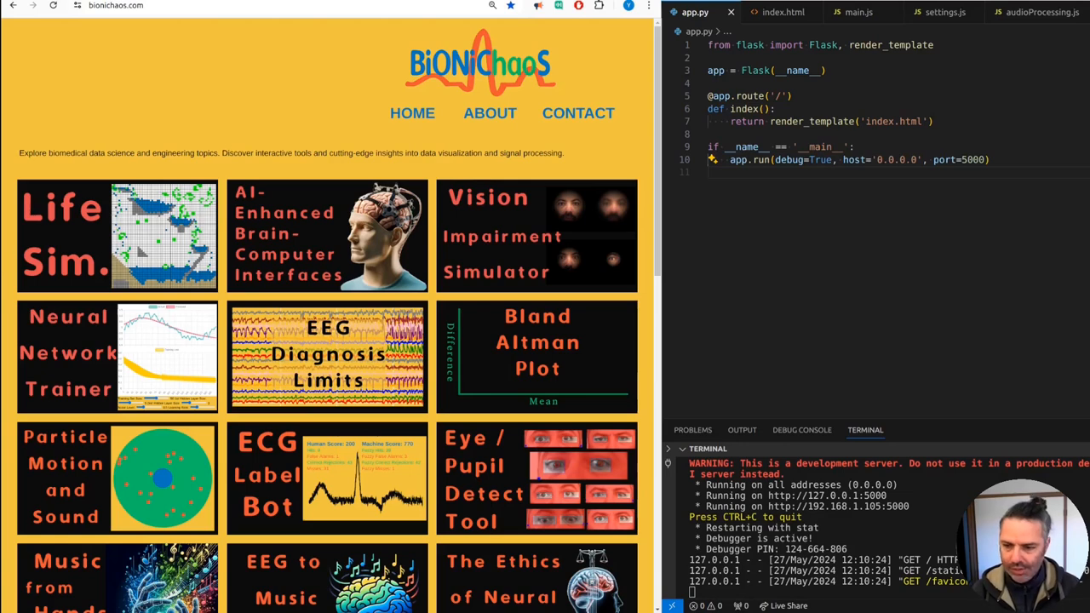
pyautogui.moveTo(247, 340)
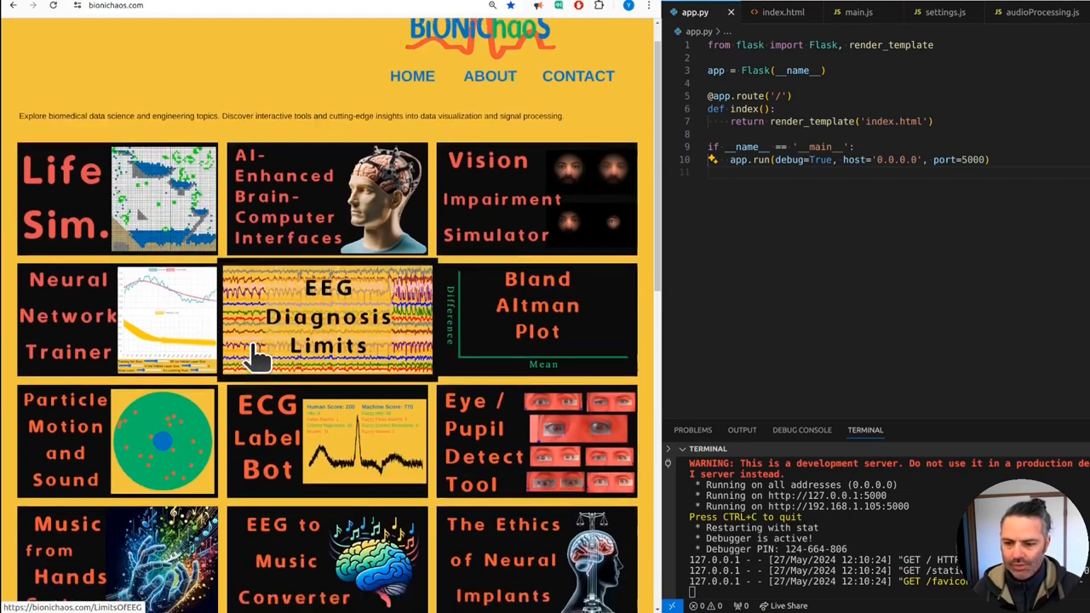
# Switch to the 127.0.0.1:5000 tab showing the Cochlear Simulator with its live red spectrum canvas
pyautogui.scroll(-3)
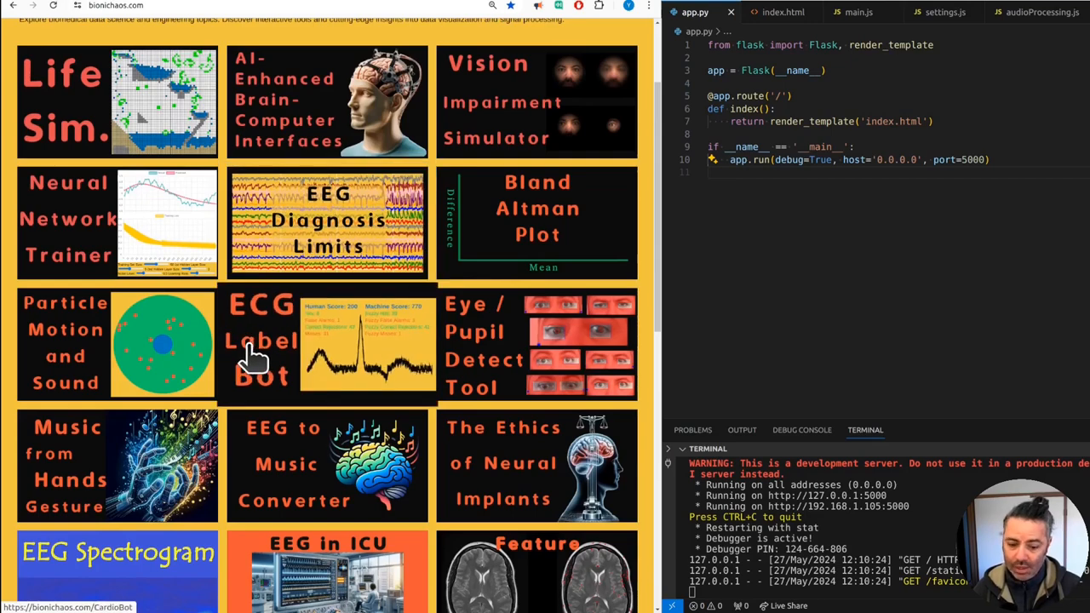
pyautogui.moveTo(252, 357)
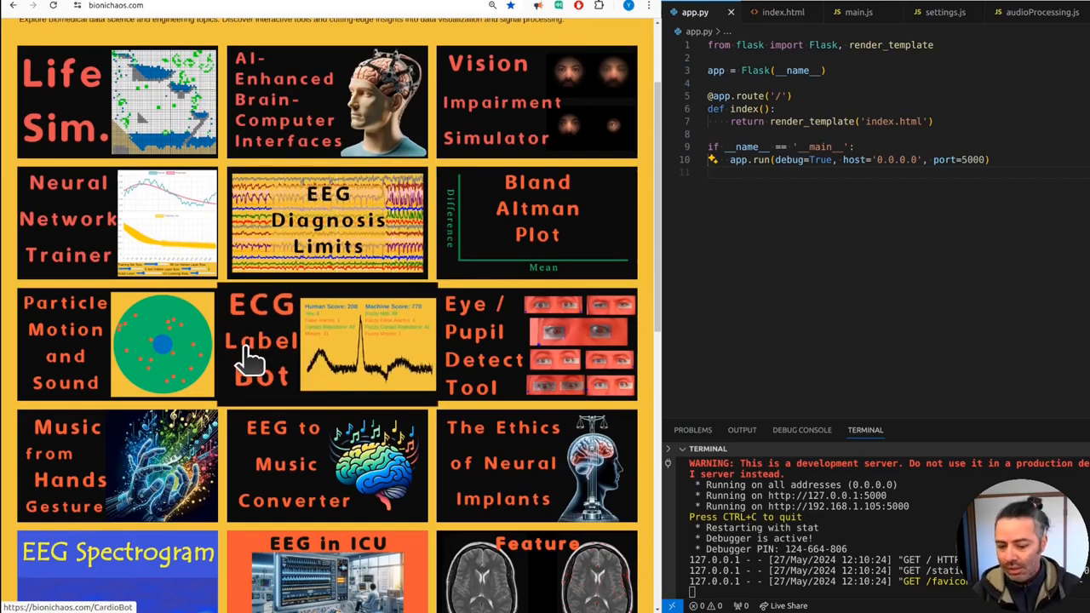
pyautogui.scroll(-3)
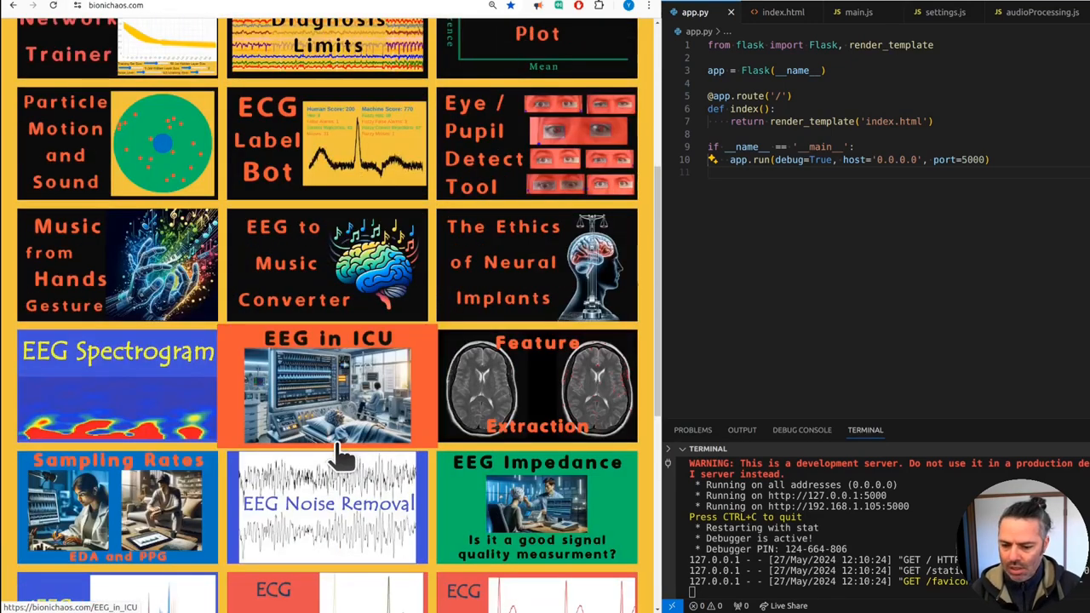
pyautogui.scroll(3)
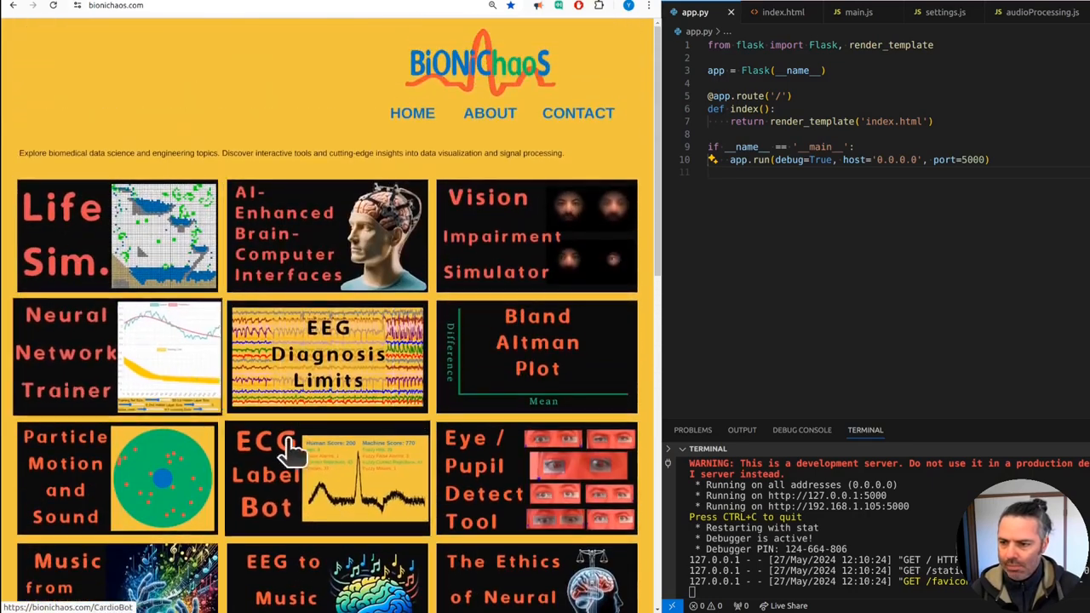
pyautogui.scroll(-3)
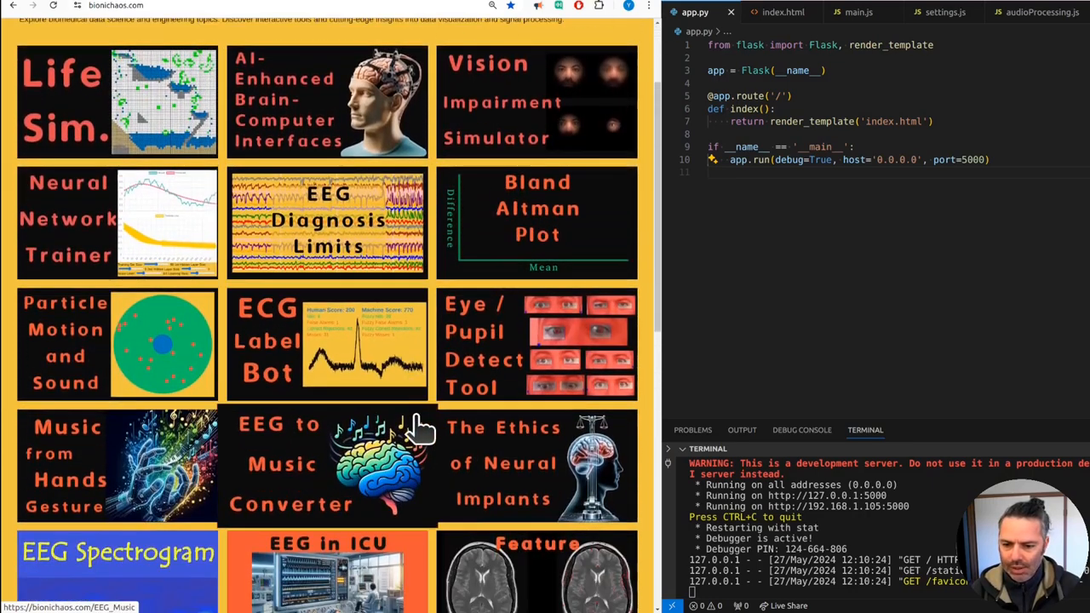
pyautogui.moveTo(409, 378)
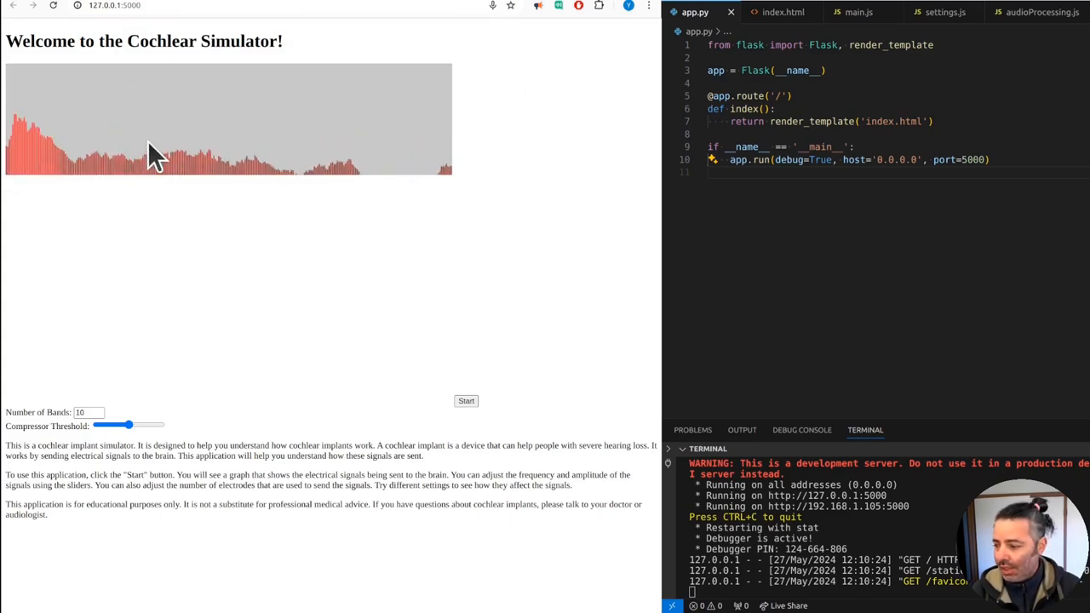
pyautogui.moveTo(208, 263)
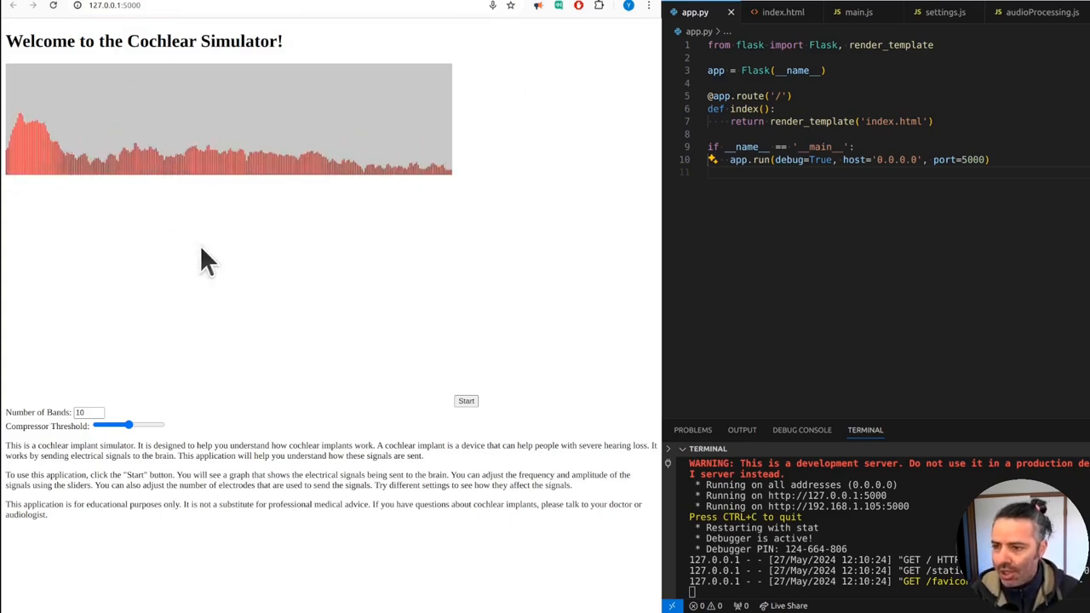
pyautogui.moveTo(315, 358)
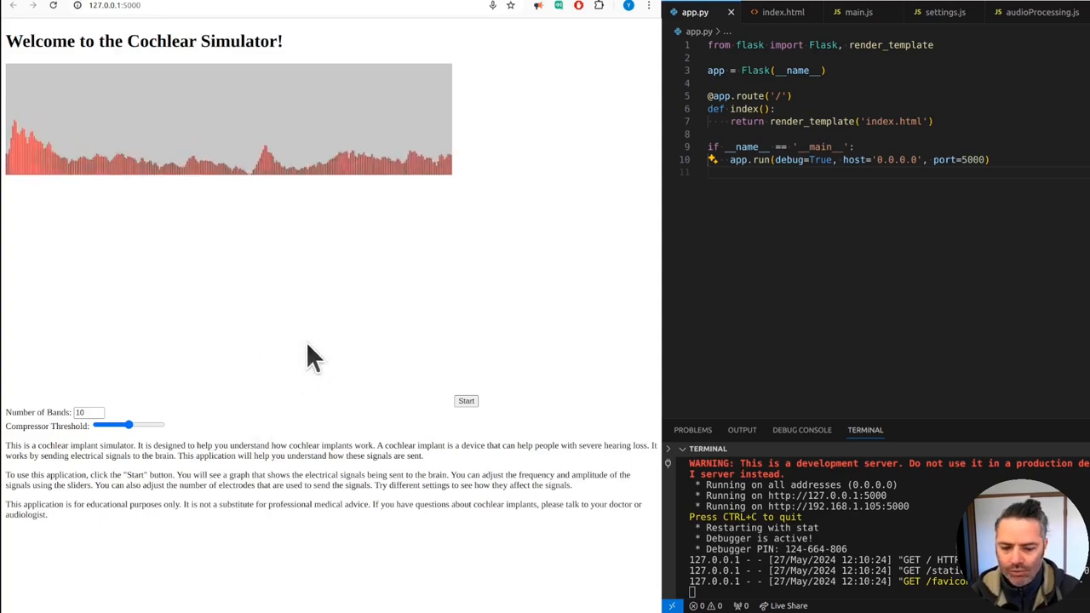
pyautogui.moveTo(443, 357)
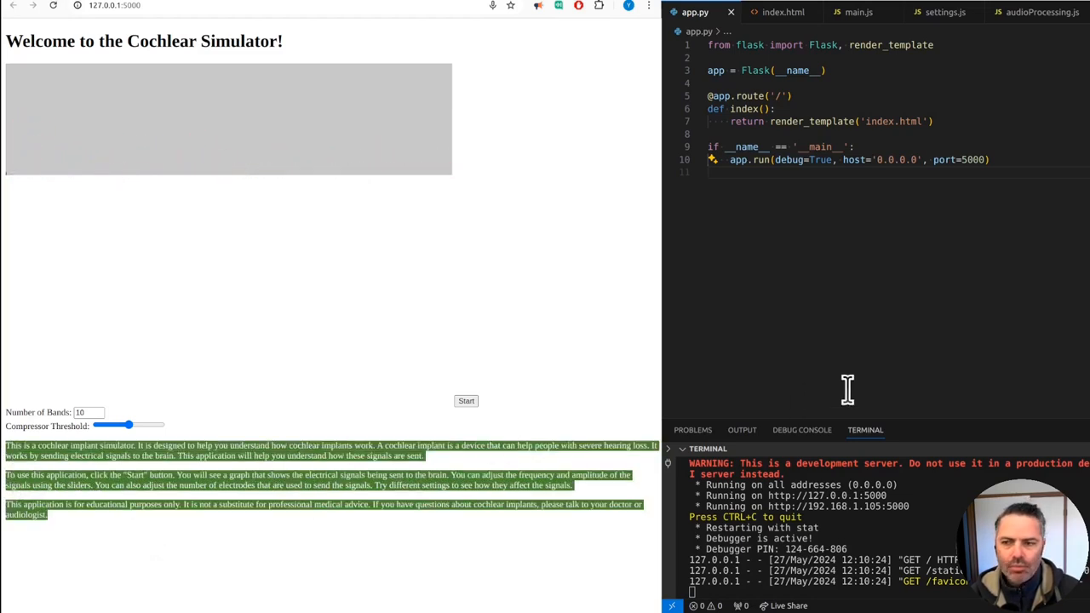
pyautogui.click(466, 400)
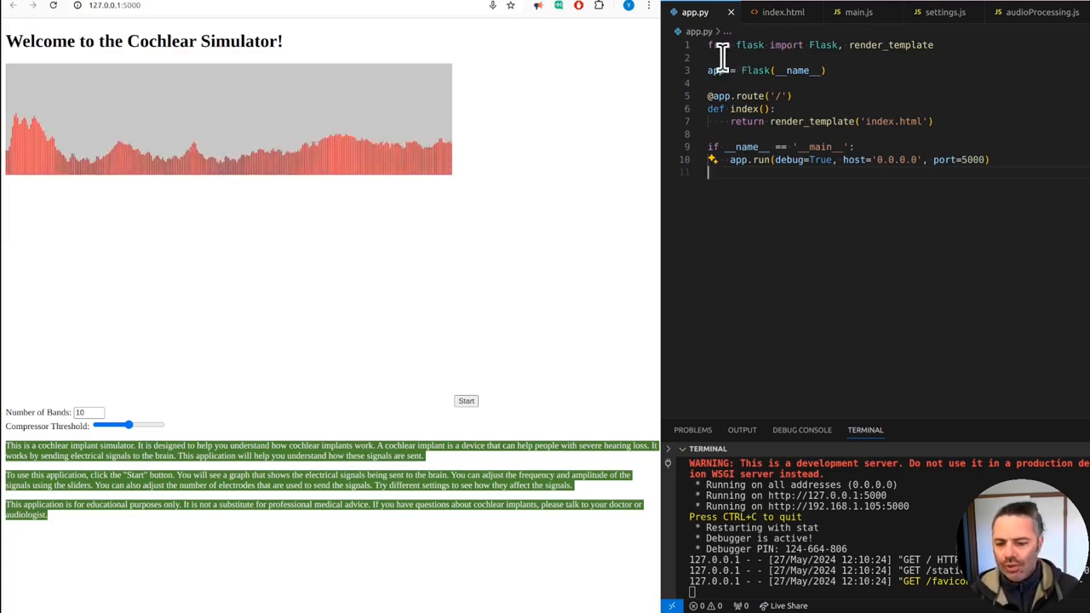
pyautogui.moveTo(781, 12)
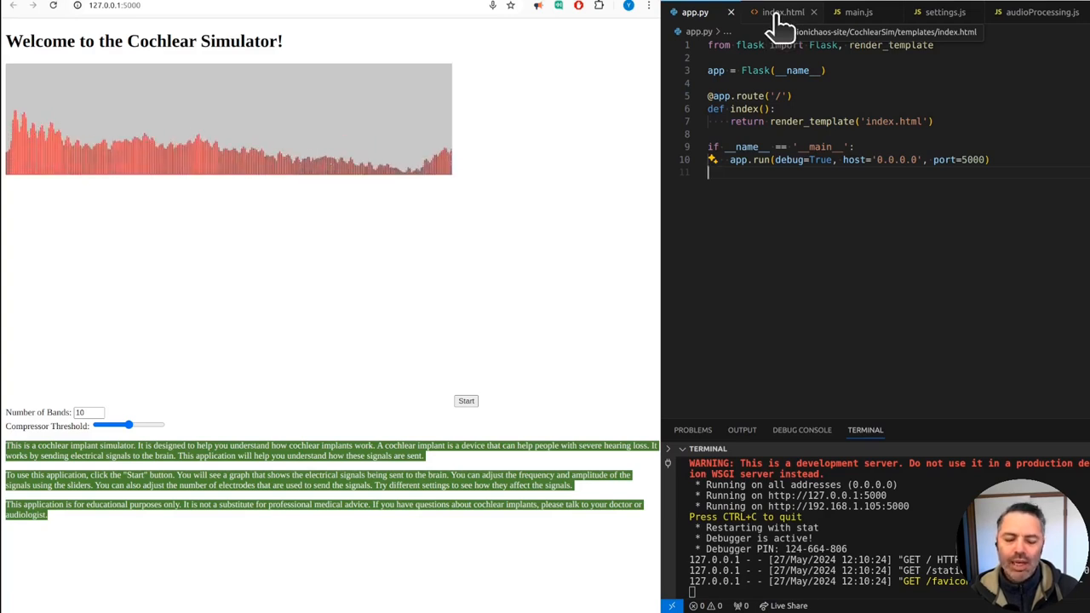
# Show index.html's canvas markup, highlighting the pixelCanvas and audioCanvas ids
pyautogui.click(783, 12)
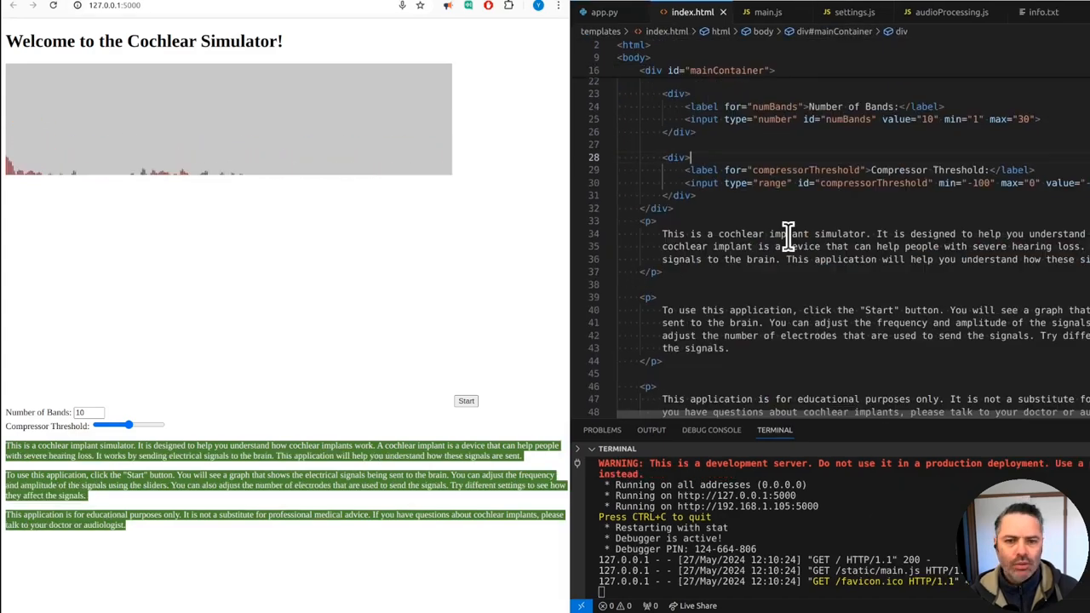
pyautogui.scroll(3)
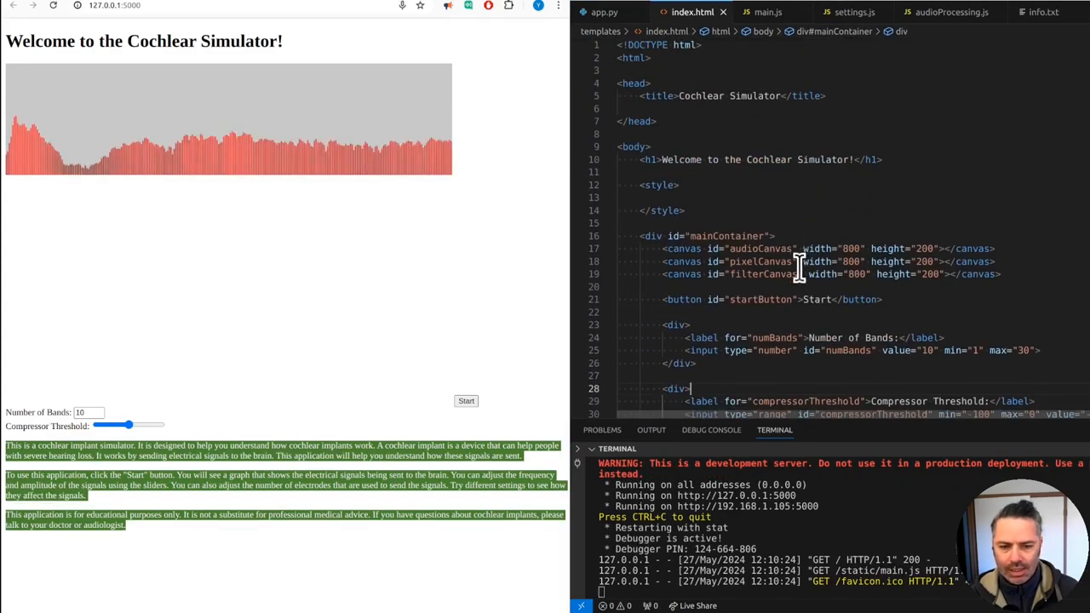
pyautogui.doubleClick(758, 262)
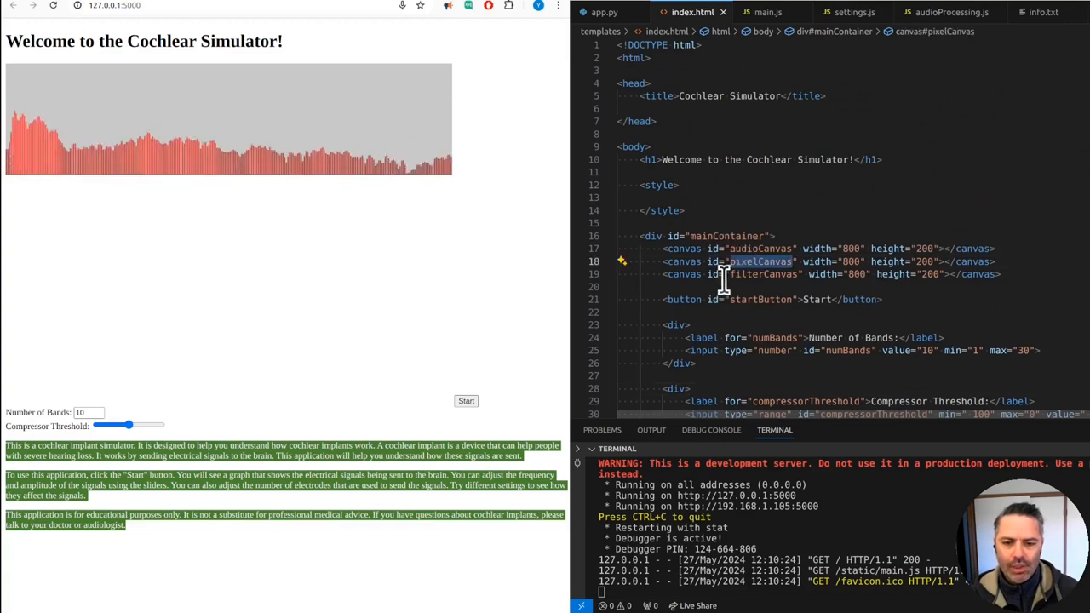
pyautogui.click(759, 248)
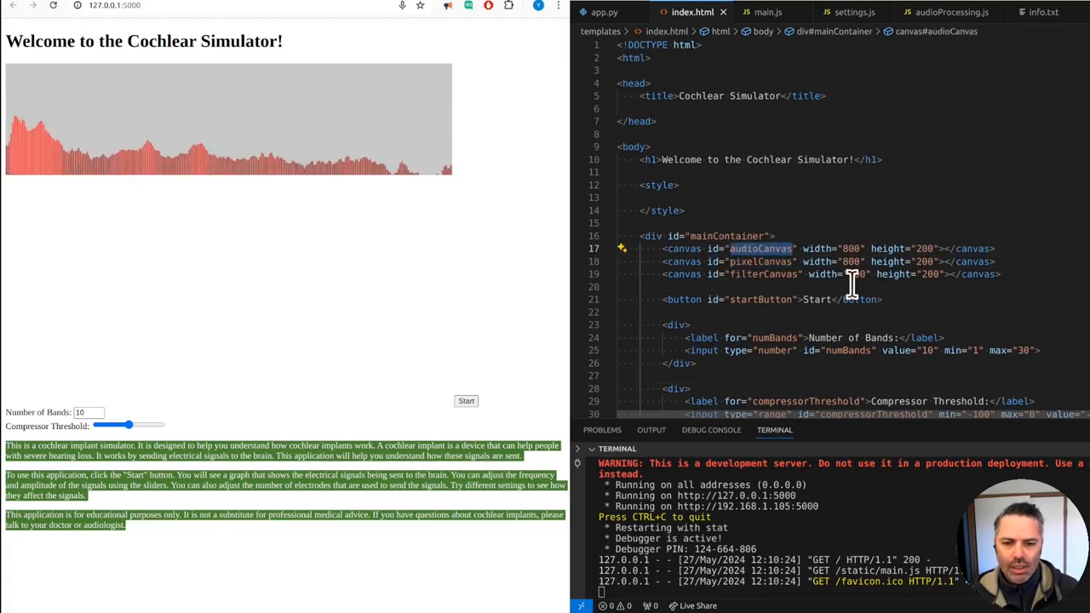
pyautogui.moveTo(447, 264)
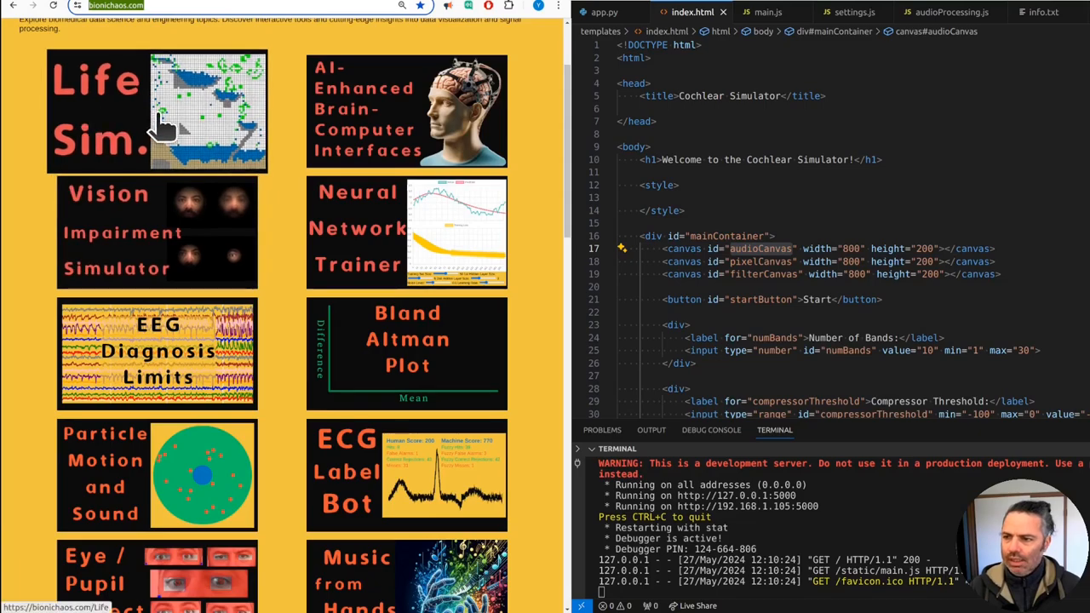
pyautogui.click(157, 111)
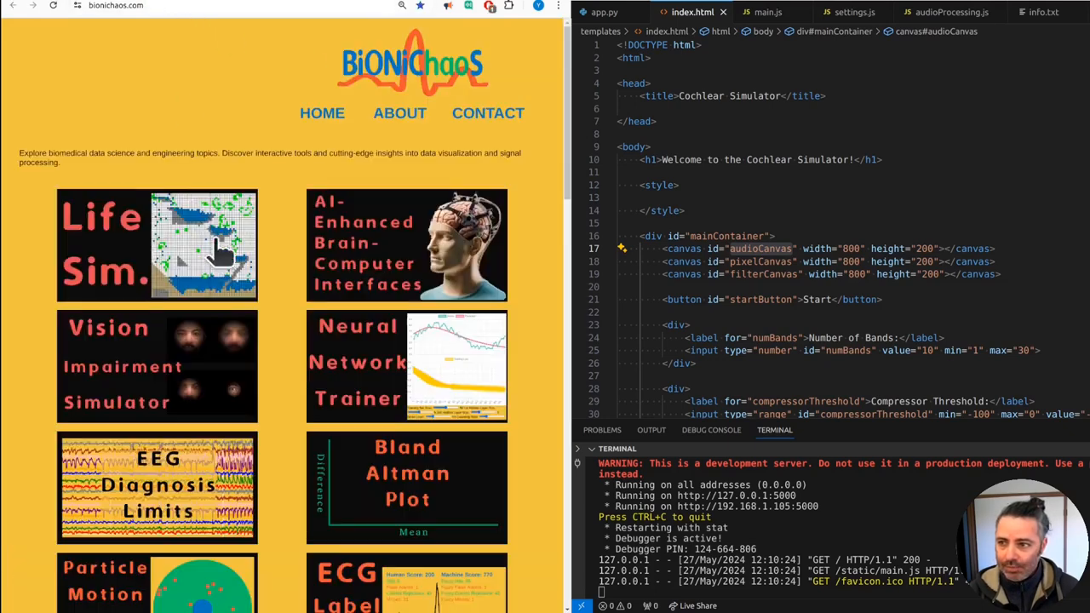
pyautogui.scroll(-3)
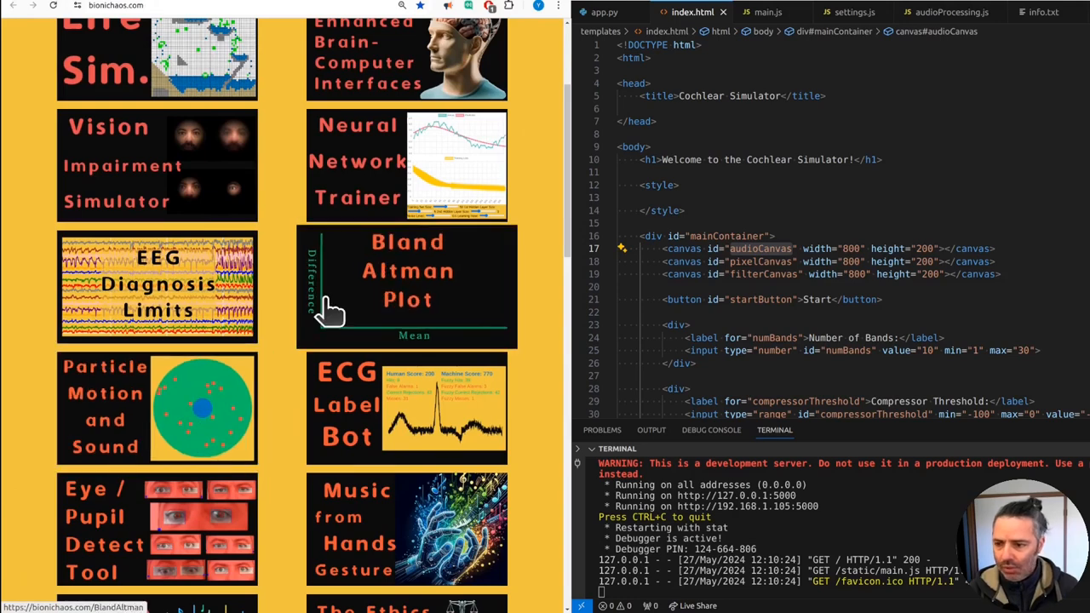
pyautogui.moveTo(317, 314)
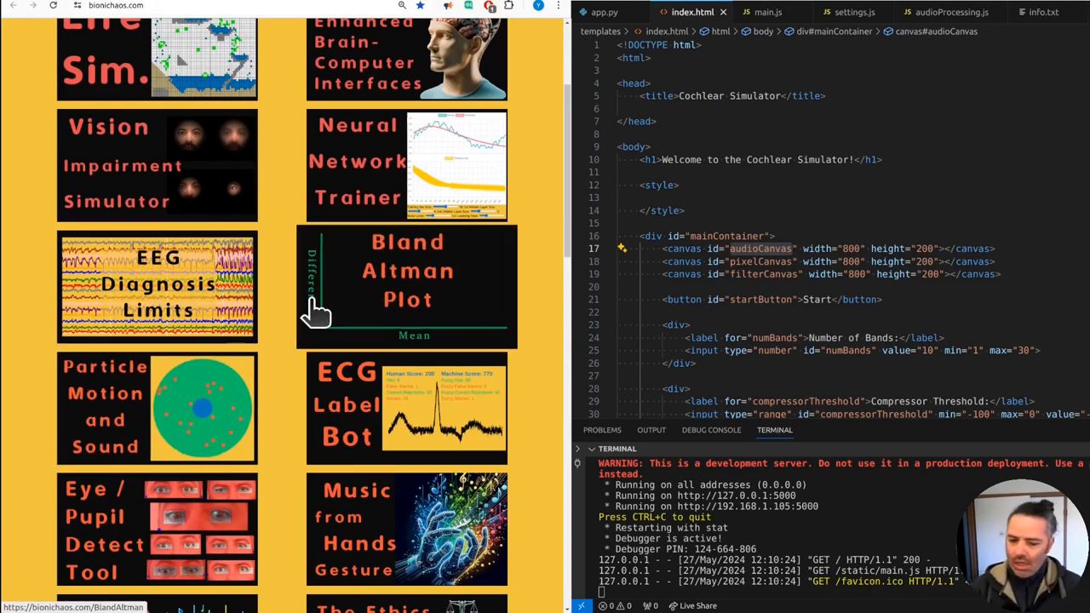
pyautogui.scroll(3)
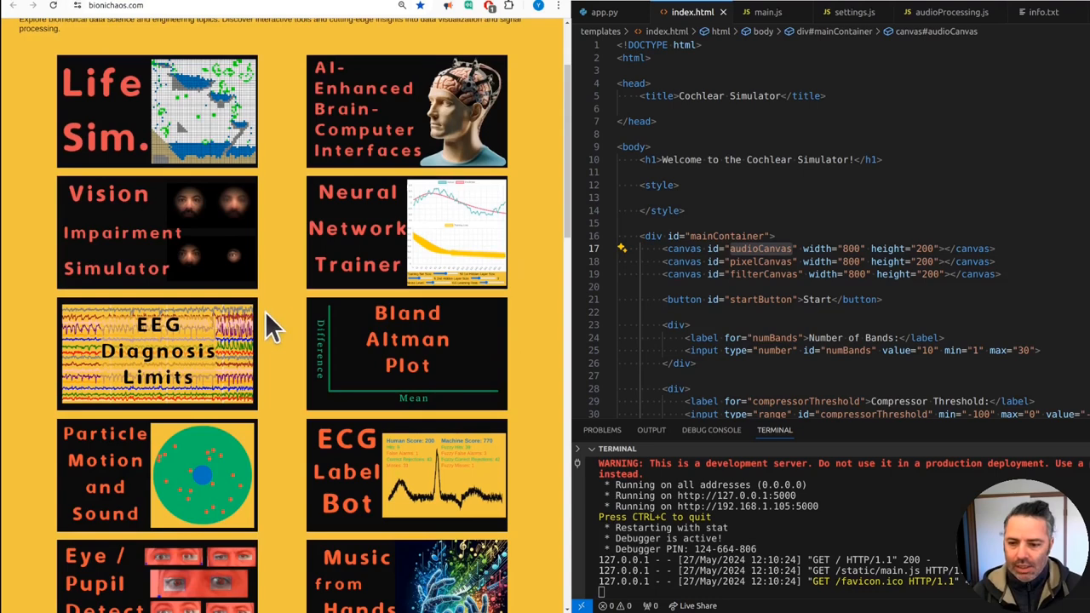
pyautogui.scroll(-3)
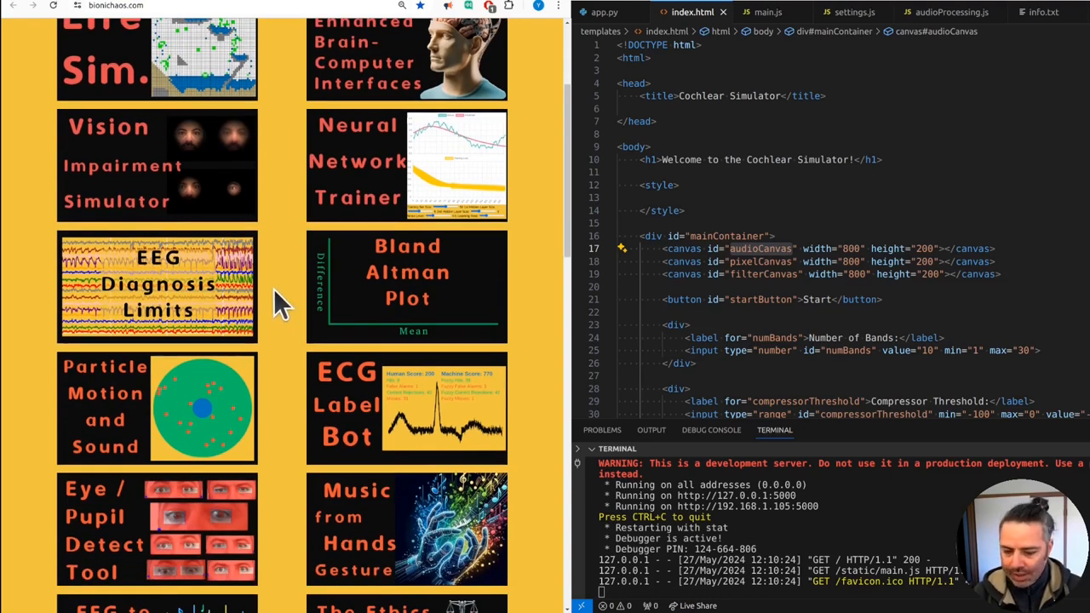
pyautogui.click(156, 51)
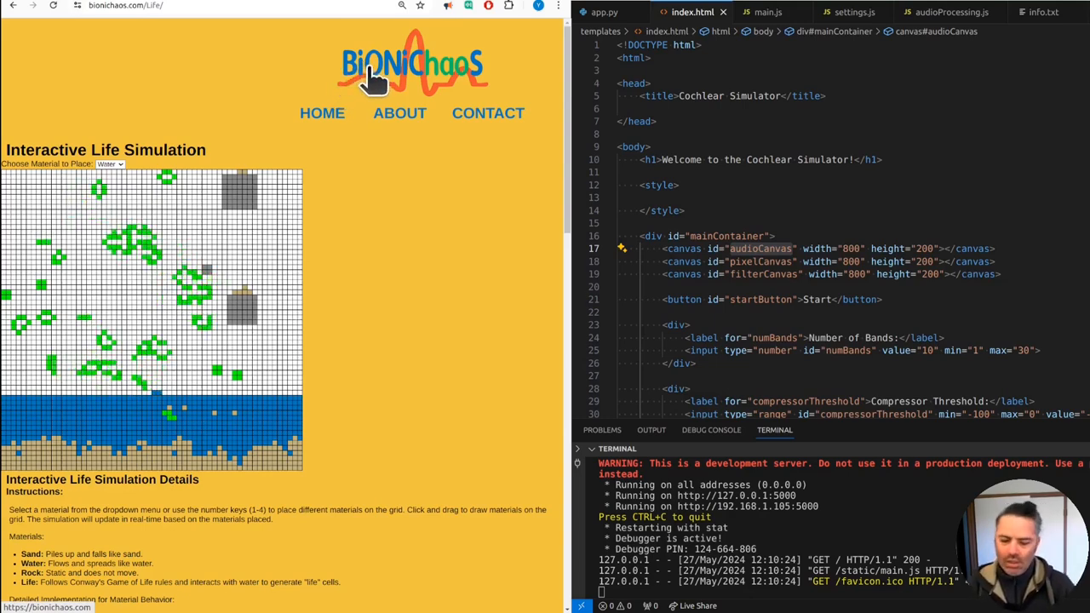
pyautogui.moveTo(356, 92)
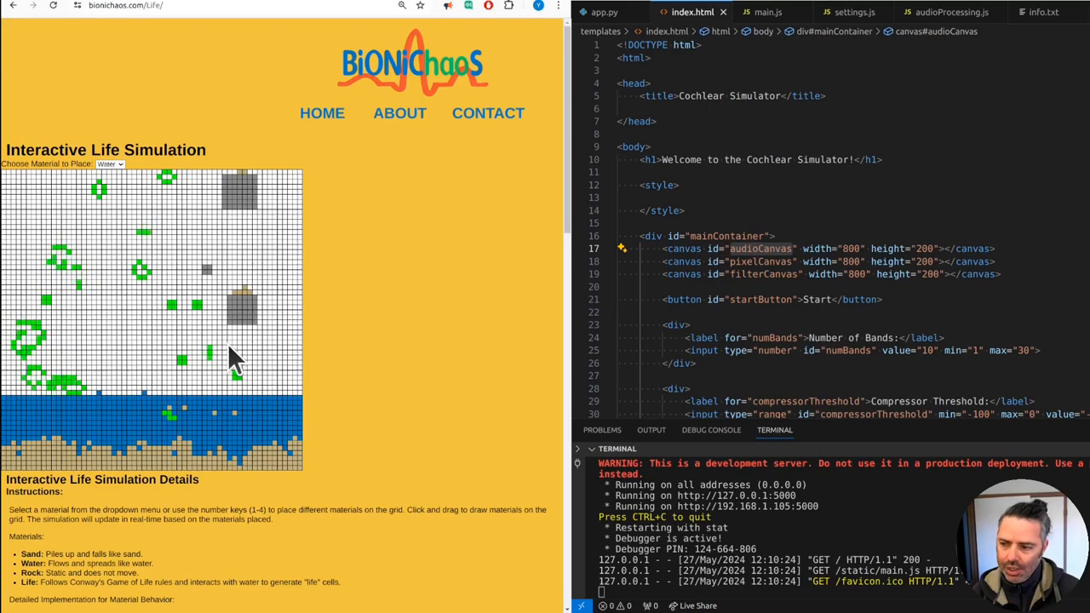
pyautogui.scroll(-3)
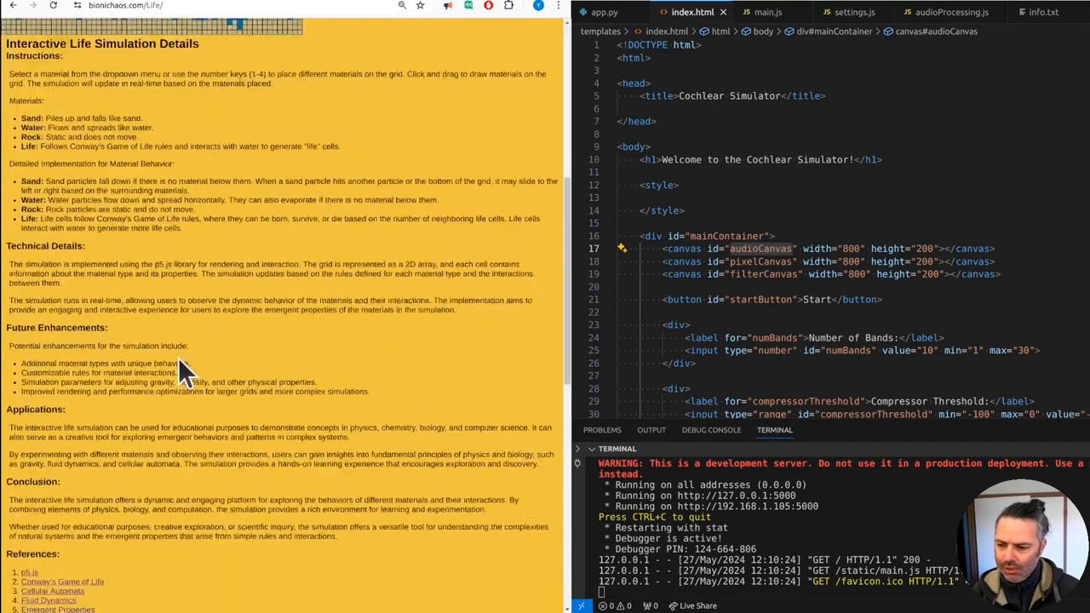
pyautogui.scroll(-3)
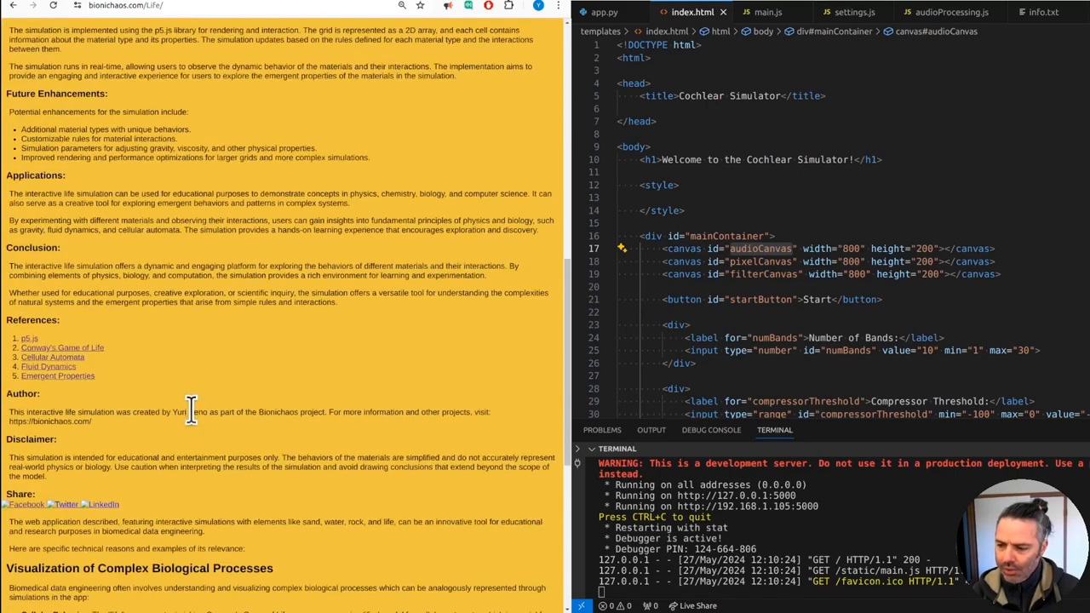
pyautogui.moveTo(55, 508)
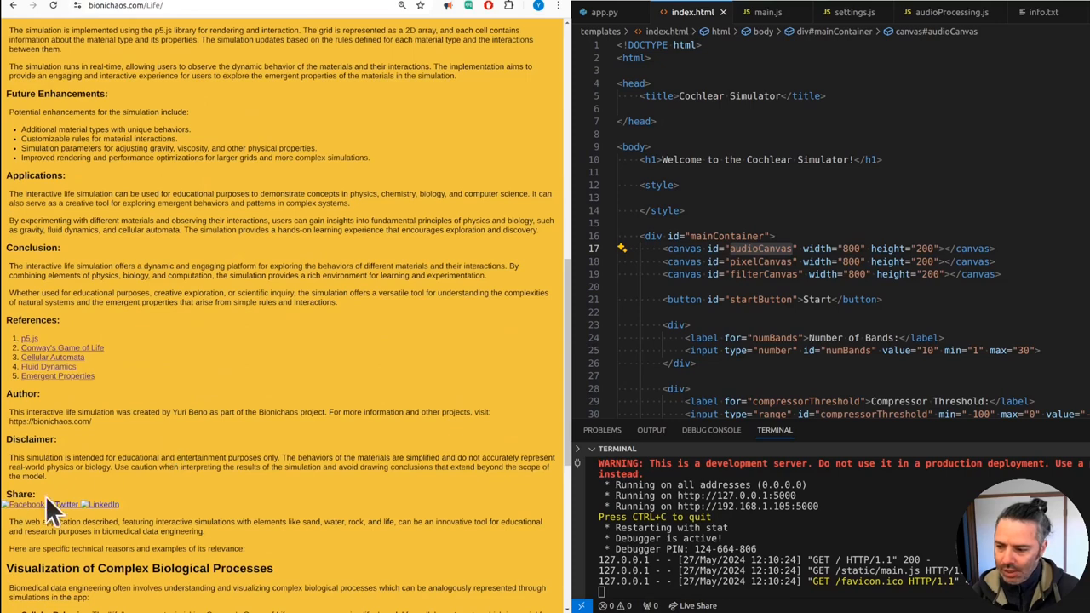
pyautogui.scroll(-3)
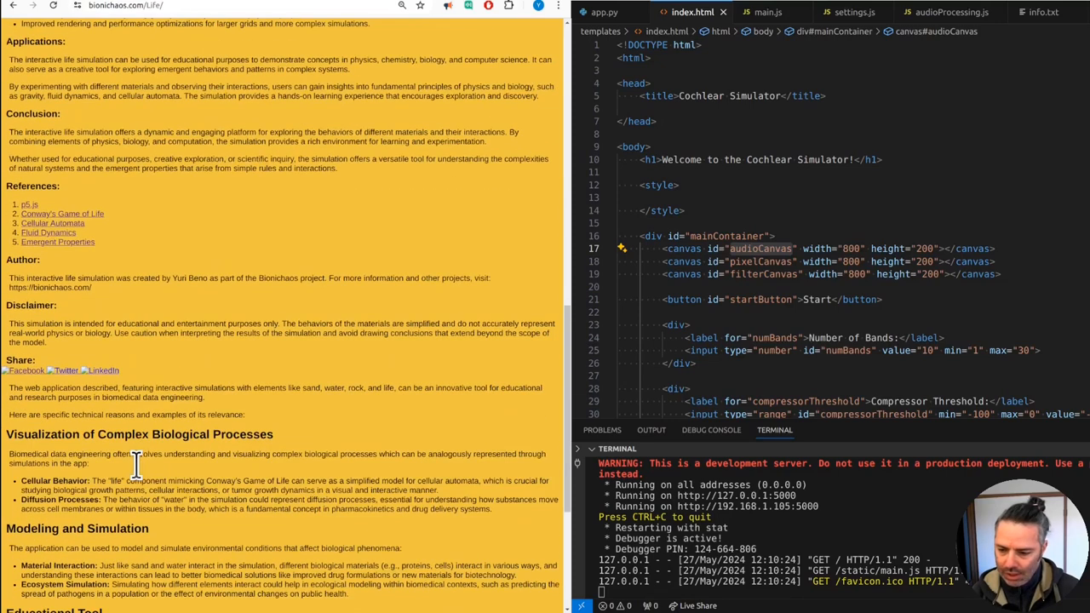
pyautogui.scroll(-3)
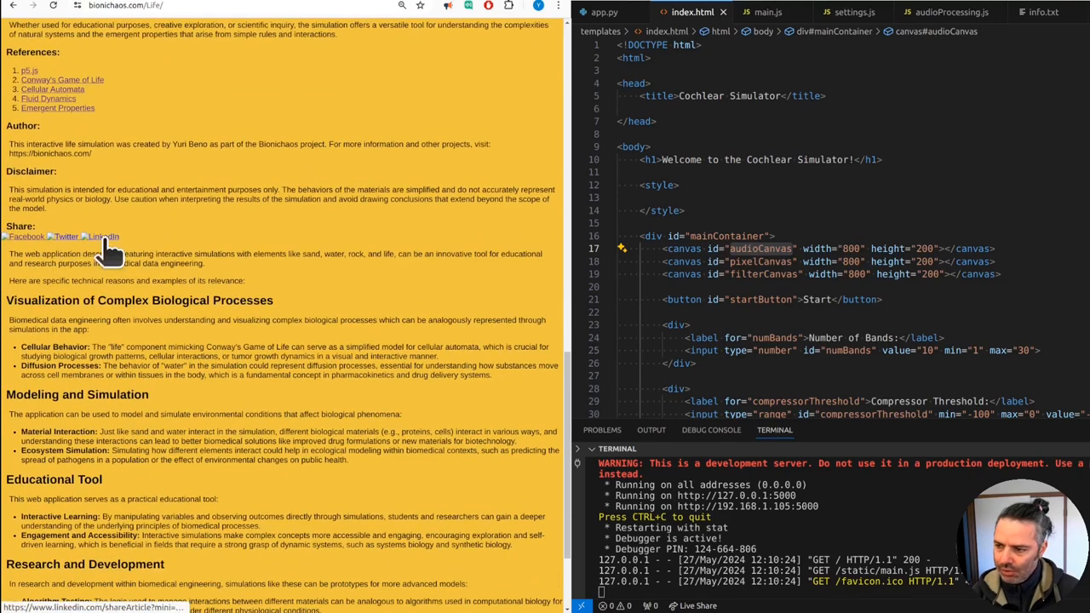
pyautogui.scroll(-3)
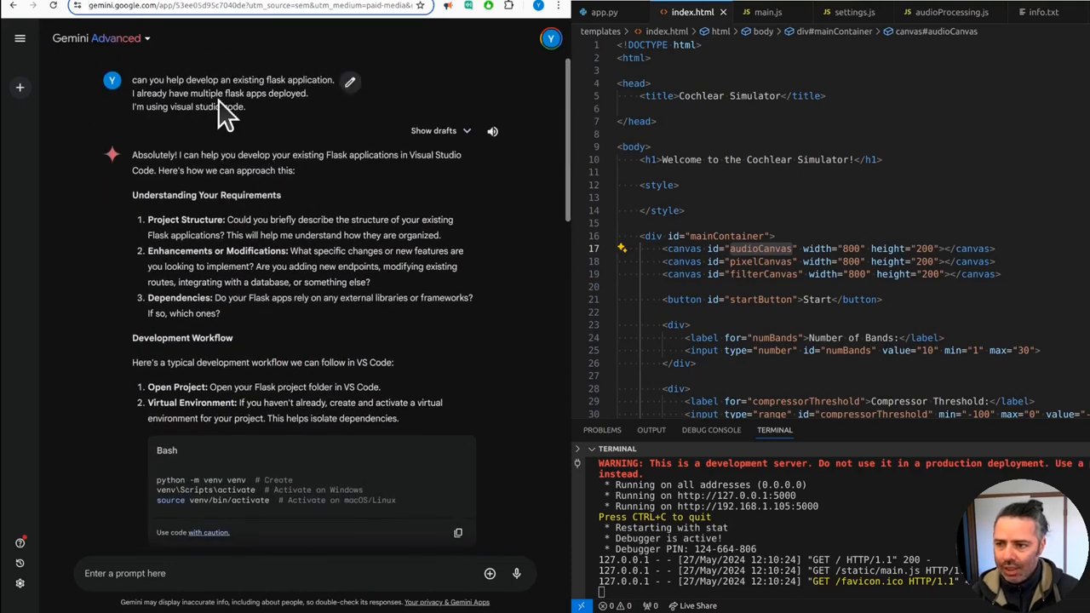
pyautogui.moveTo(269, 122)
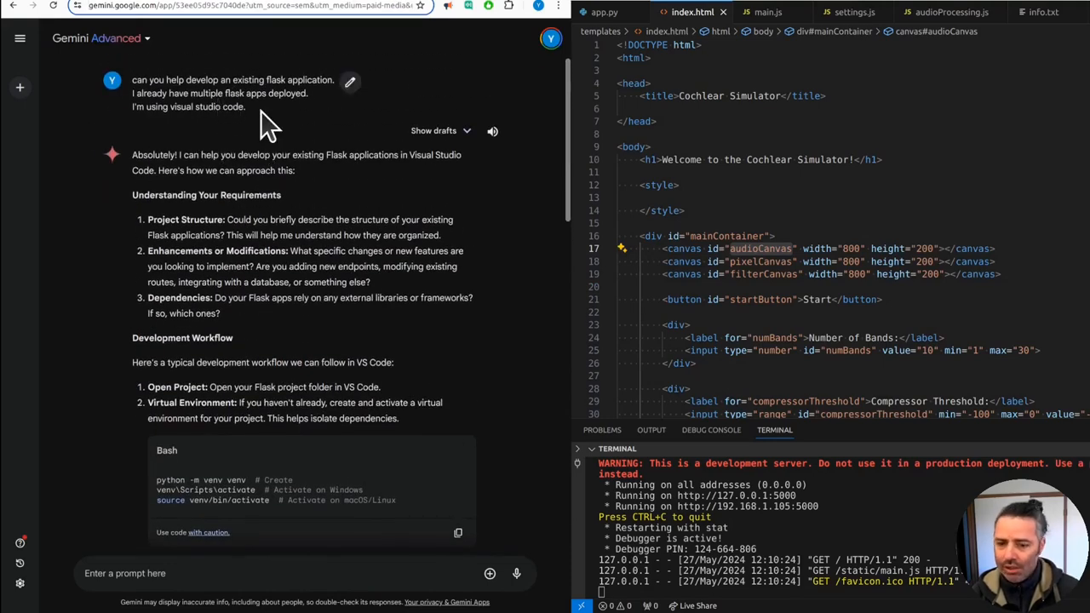
pyautogui.moveTo(235, 86)
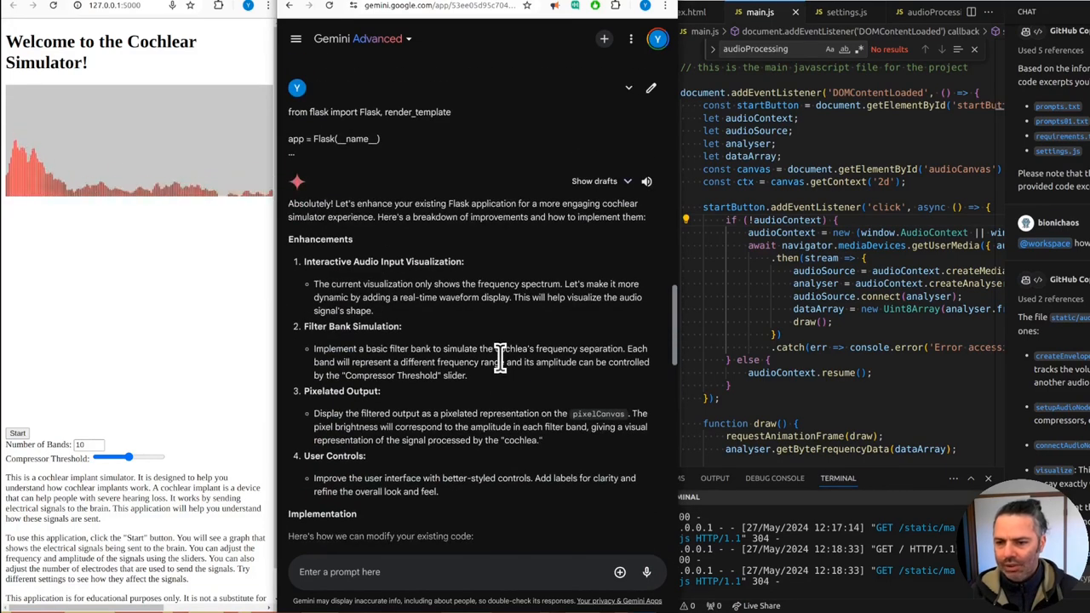
pyautogui.moveTo(613, 259)
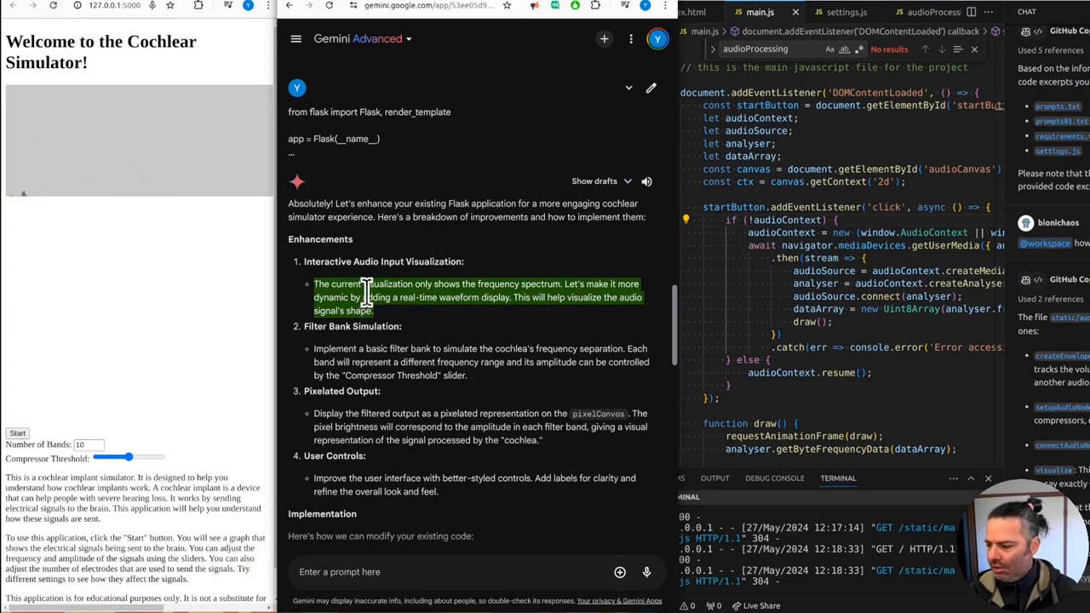
pyautogui.moveTo(402, 353)
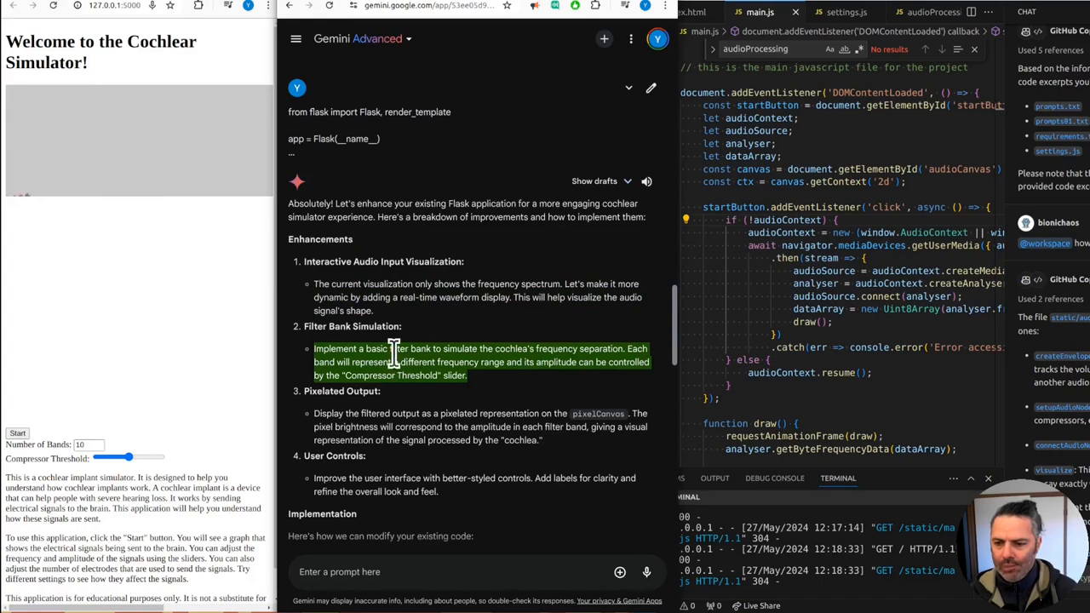
# Review Gemini's suggested enhancements and revised HTML and CSS for the simulator
pyautogui.scroll(-3)
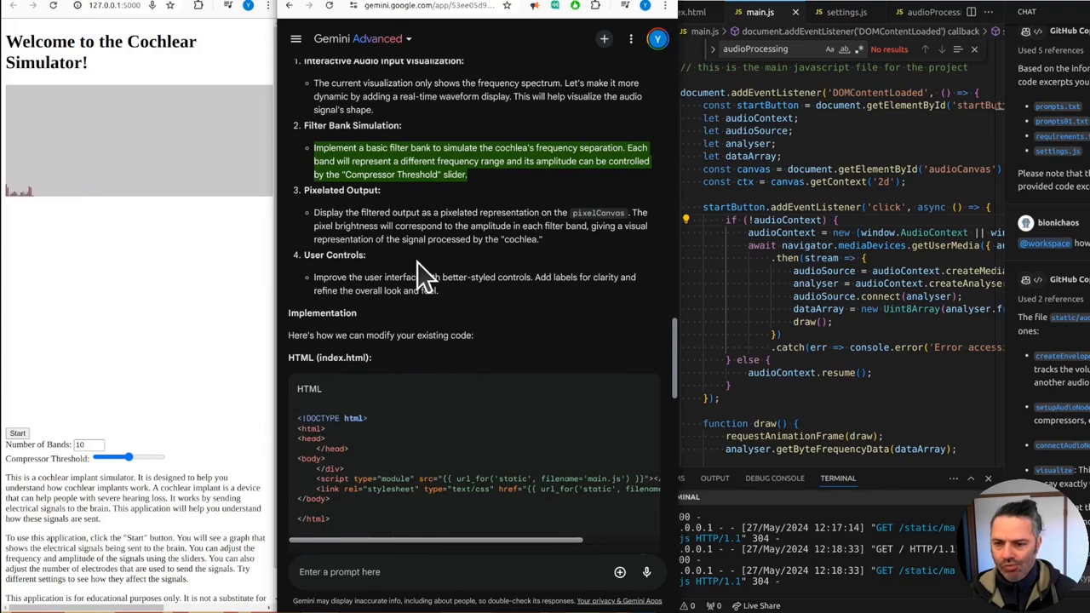
pyautogui.moveTo(392, 238)
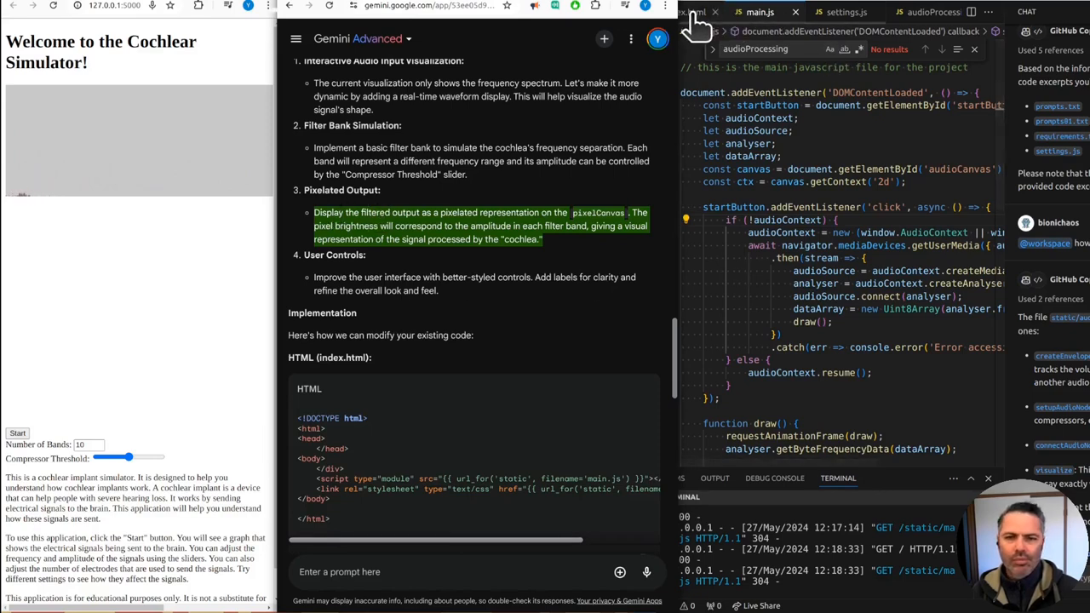
pyautogui.click(685, 12)
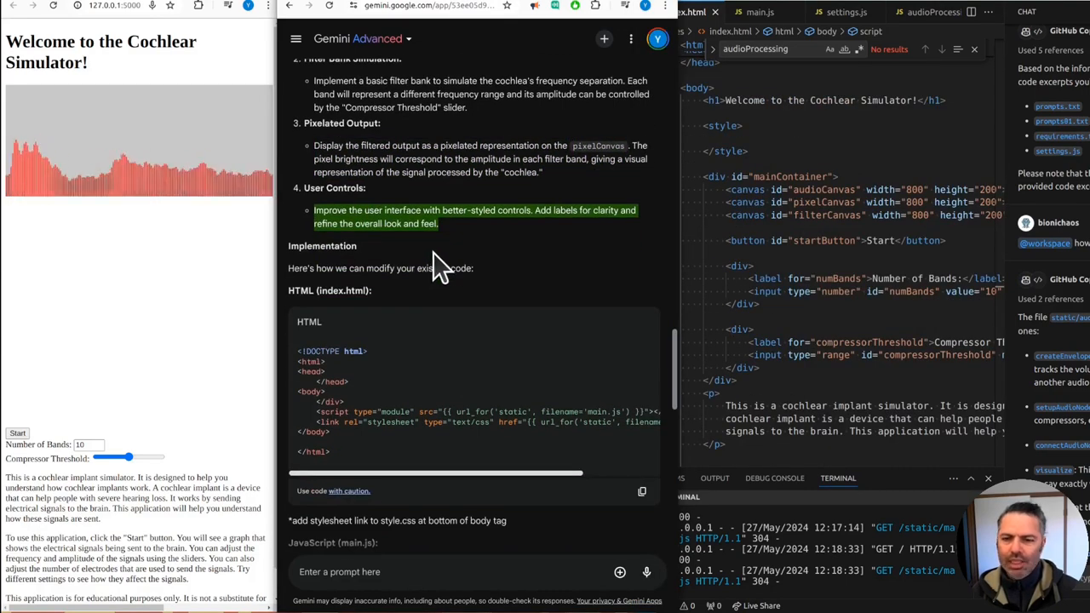
pyautogui.scroll(-3)
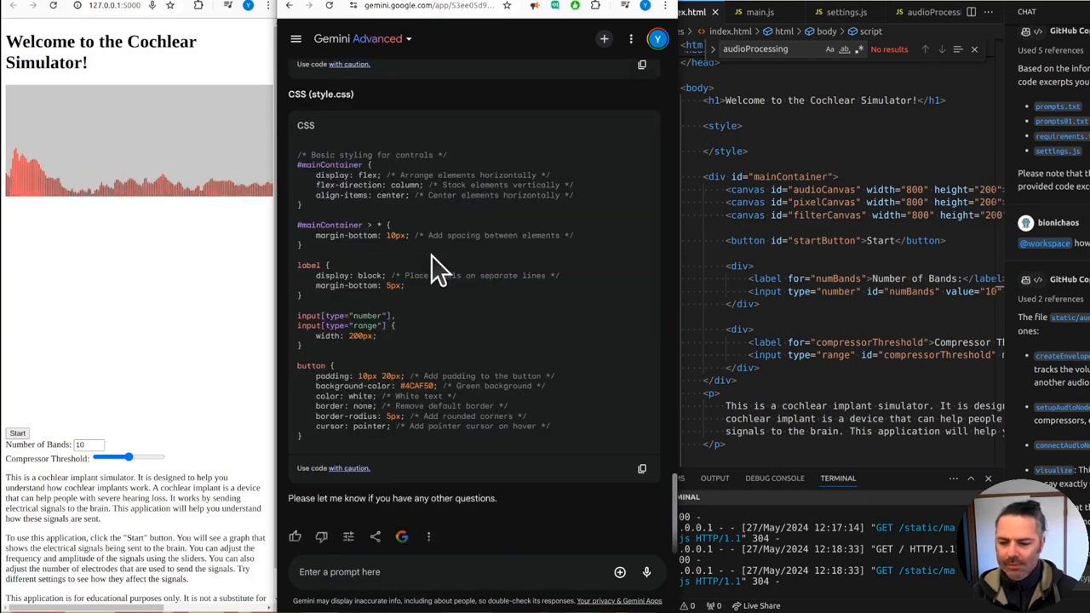
# Ask Gemini to make the pixel canvas about 20 electrode squares changing color per microphone frequency band, noting the existing styling file
pyautogui.write('hey ok couple of things first.')
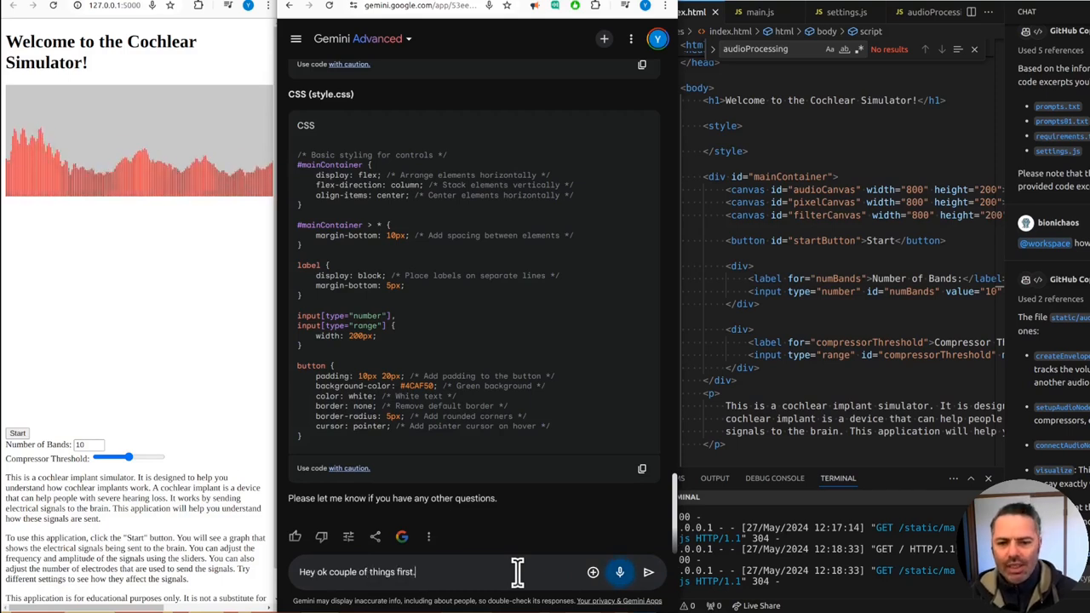
pyautogui.write('the pixel can')
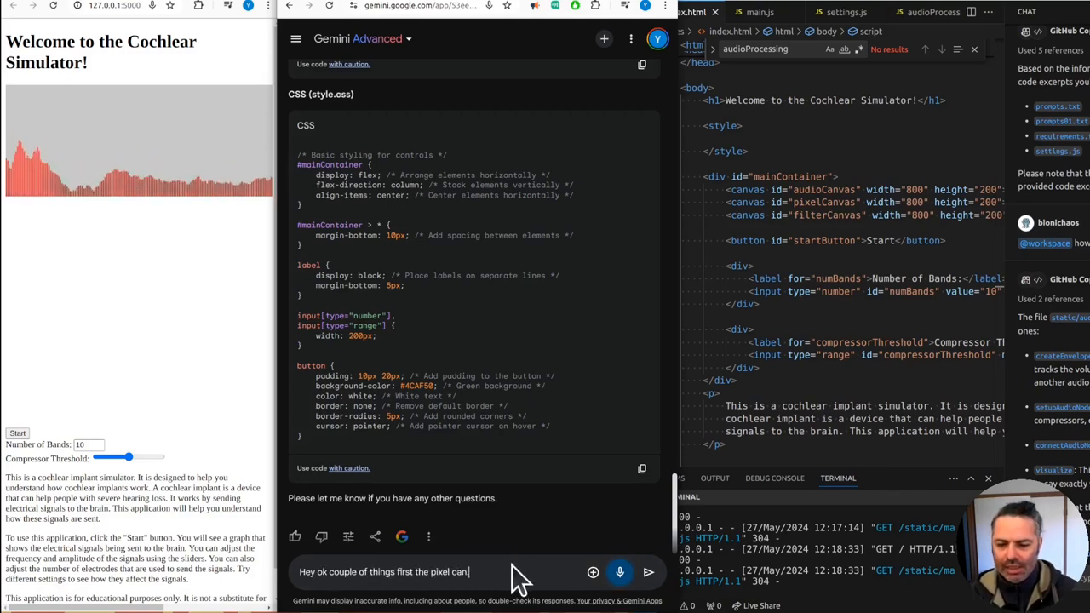
pyautogui.write('canvas the idea for it is to be a representation of the electrod, array.')
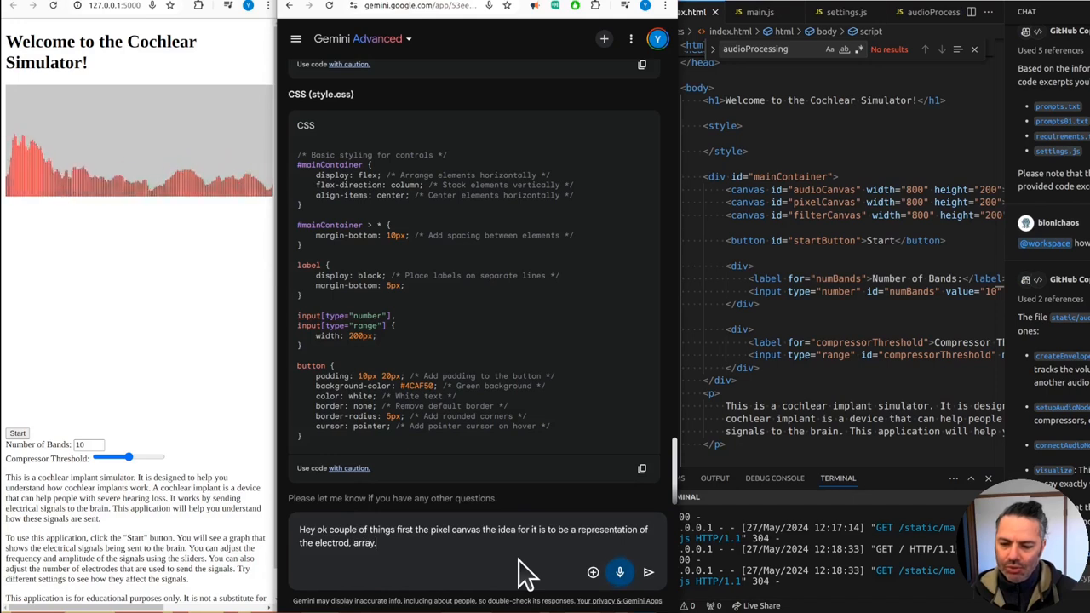
pyautogui.write('so to have.')
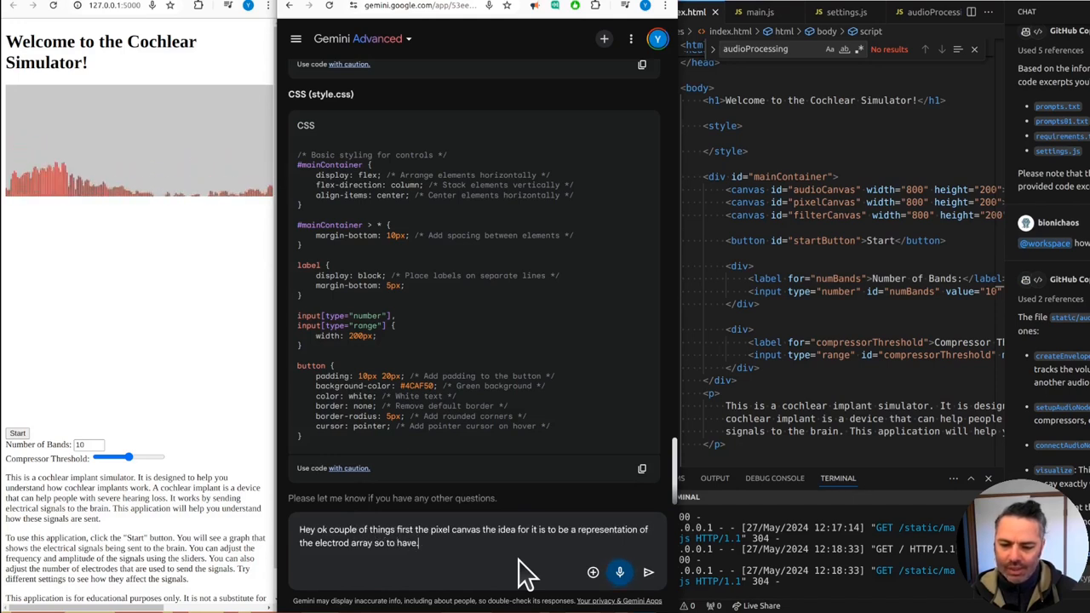
pyautogui.write('a square for.')
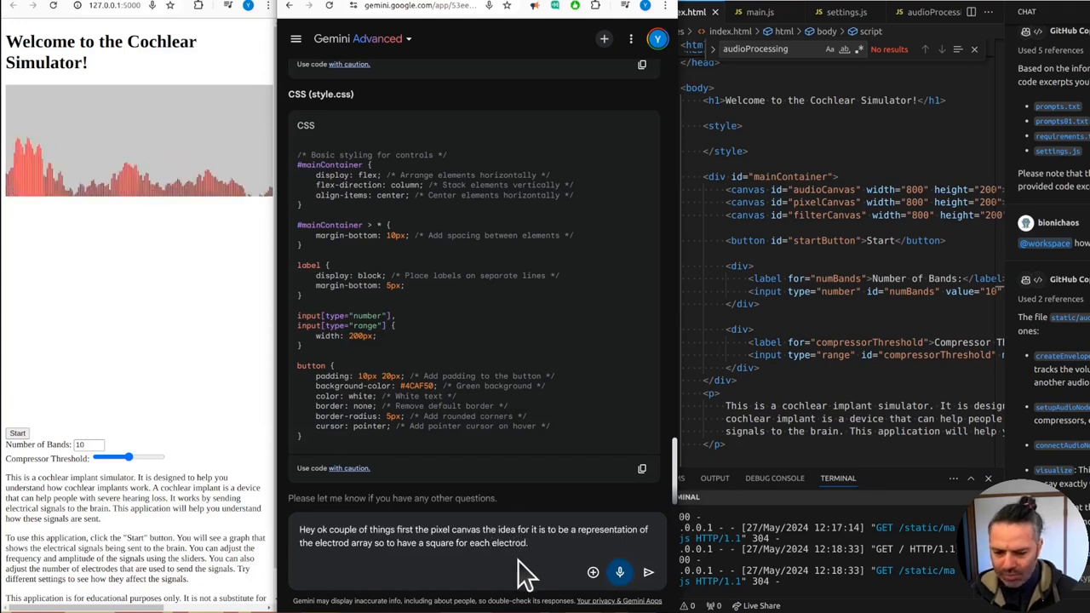
pyautogui.write('the should be about 20 of them.')
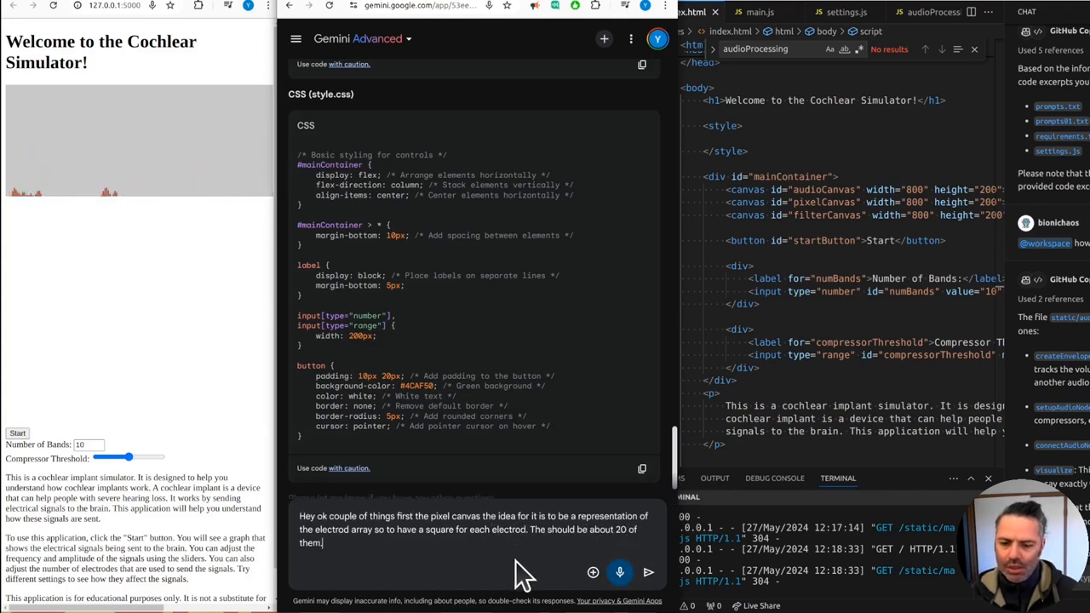
pyautogui.write('and they should get the')
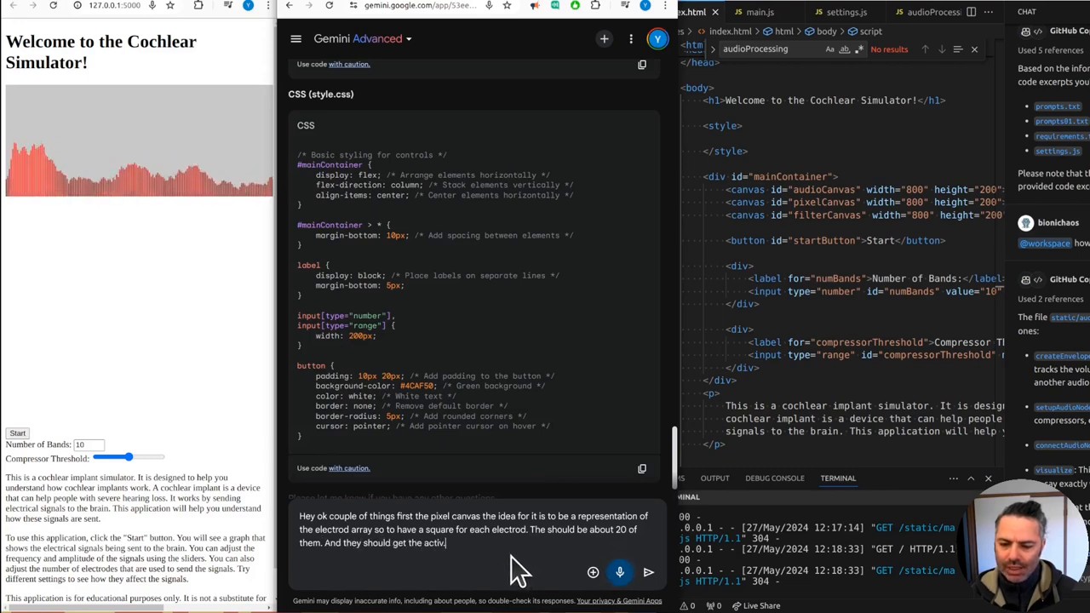
pyautogui.write('activated by')
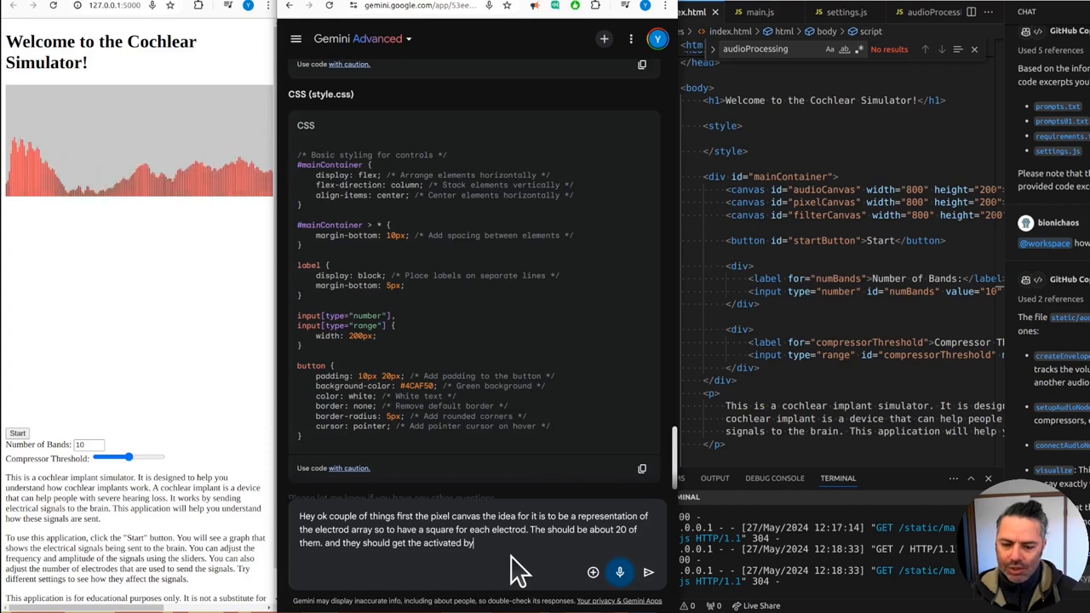
pyautogui.write('changing color, depending on the')
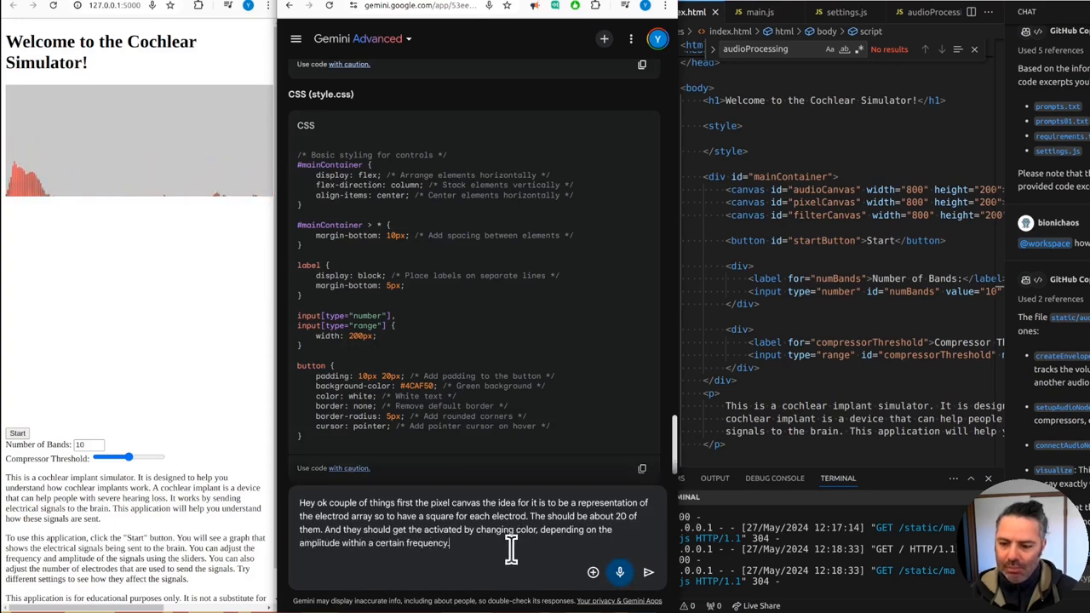
pyautogui.write('band that.')
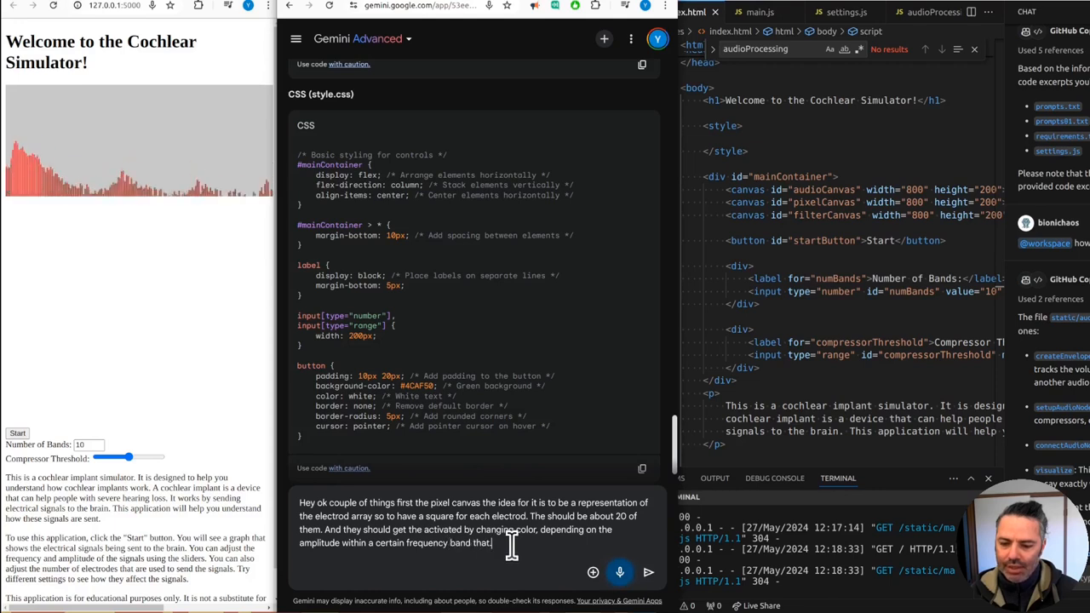
pyautogui.write('microphone.')
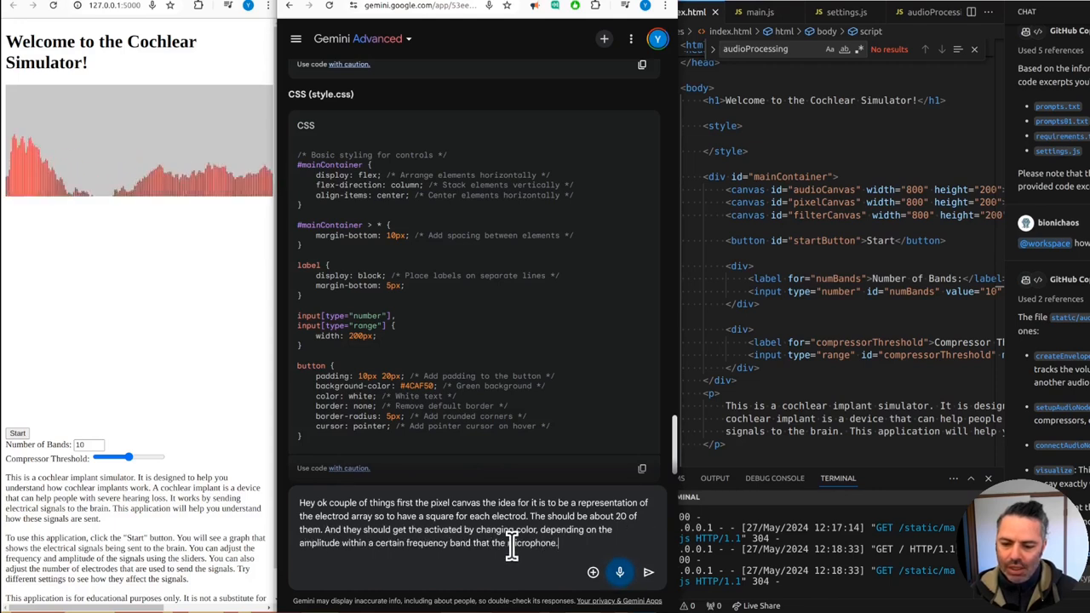
pyautogui.write('is picking.')
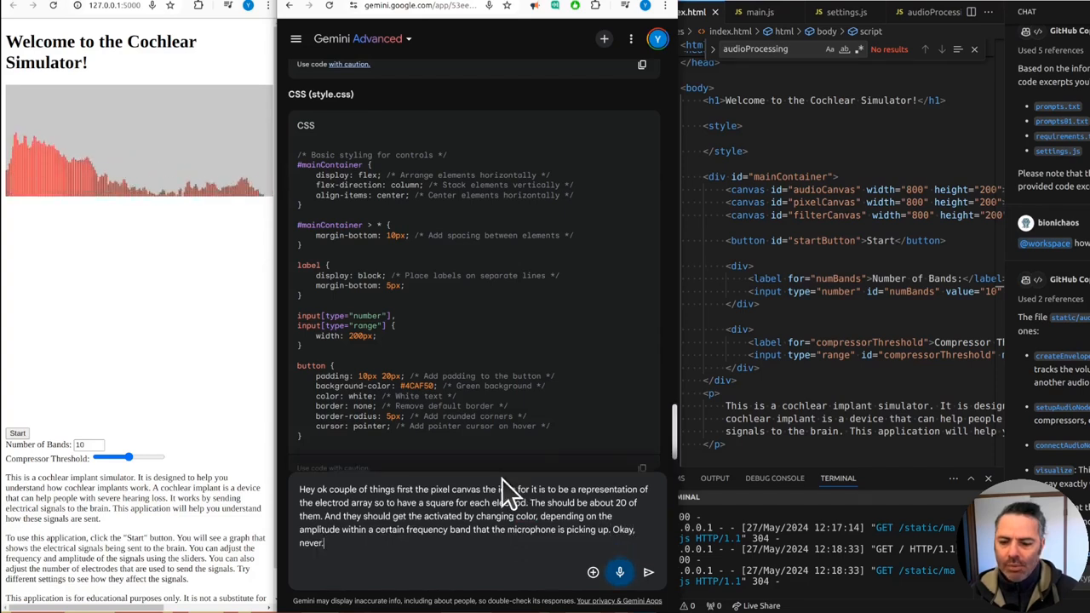
pyautogui.write('Point this that.')
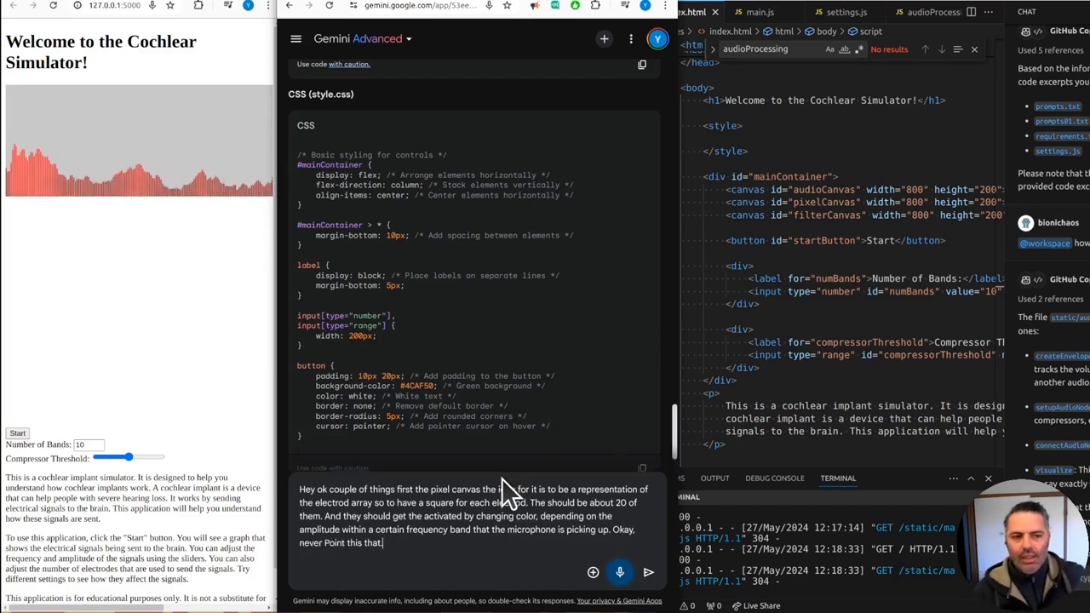
pyautogui.write('we have.')
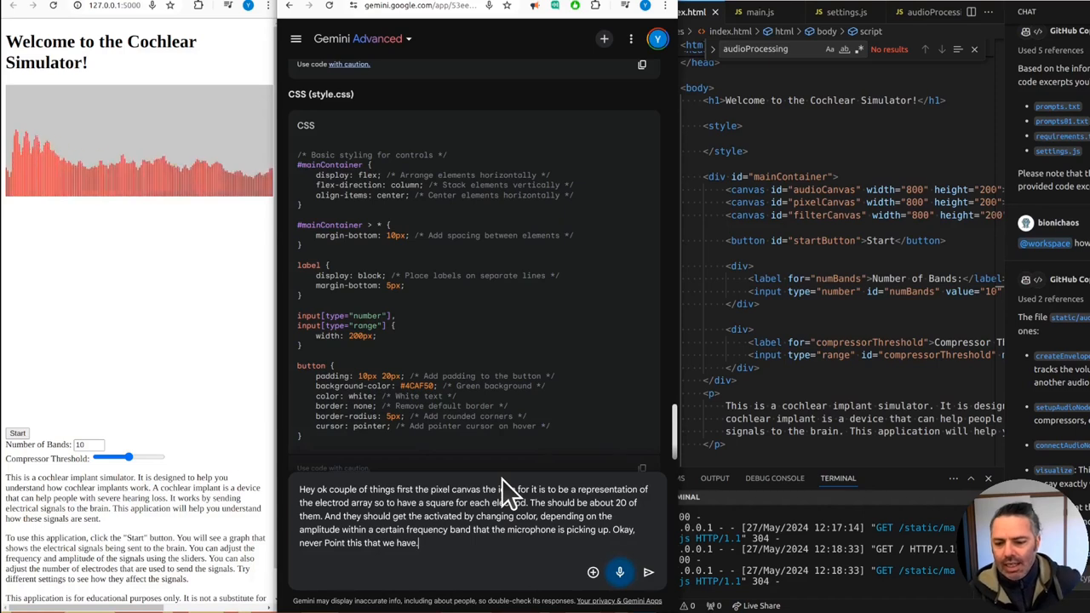
pyautogui.write('styling file for the whole project')
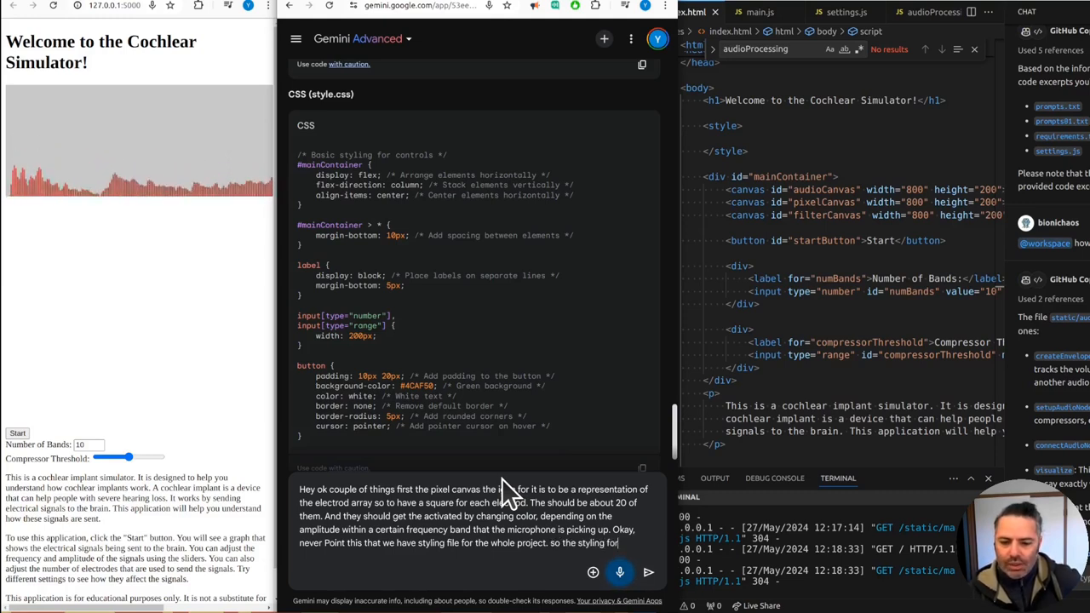
pyautogui.write('application.')
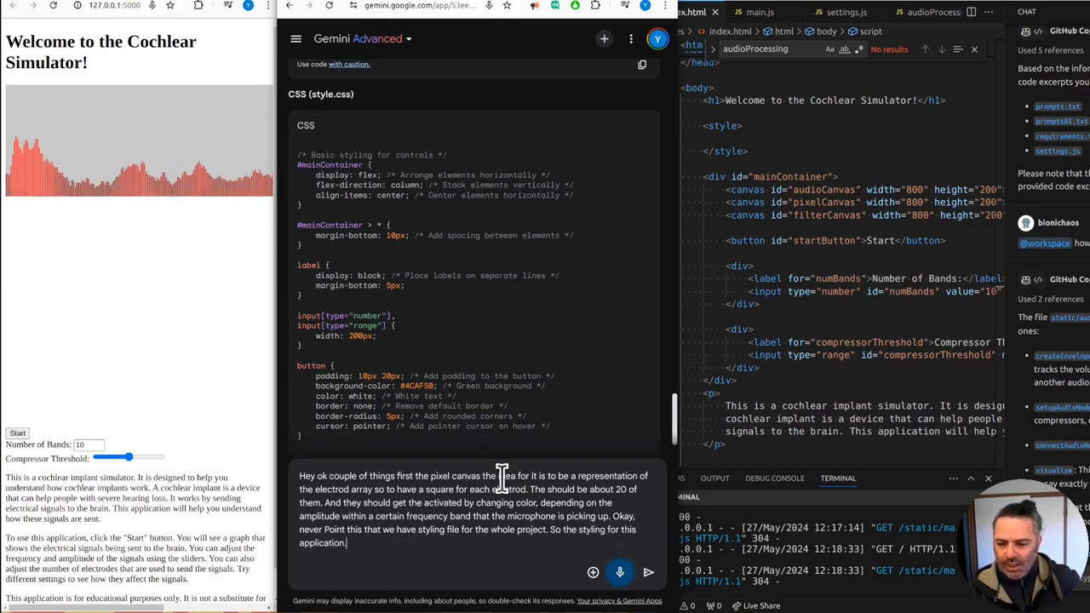
pyautogui.write('any specific styling for this application?')
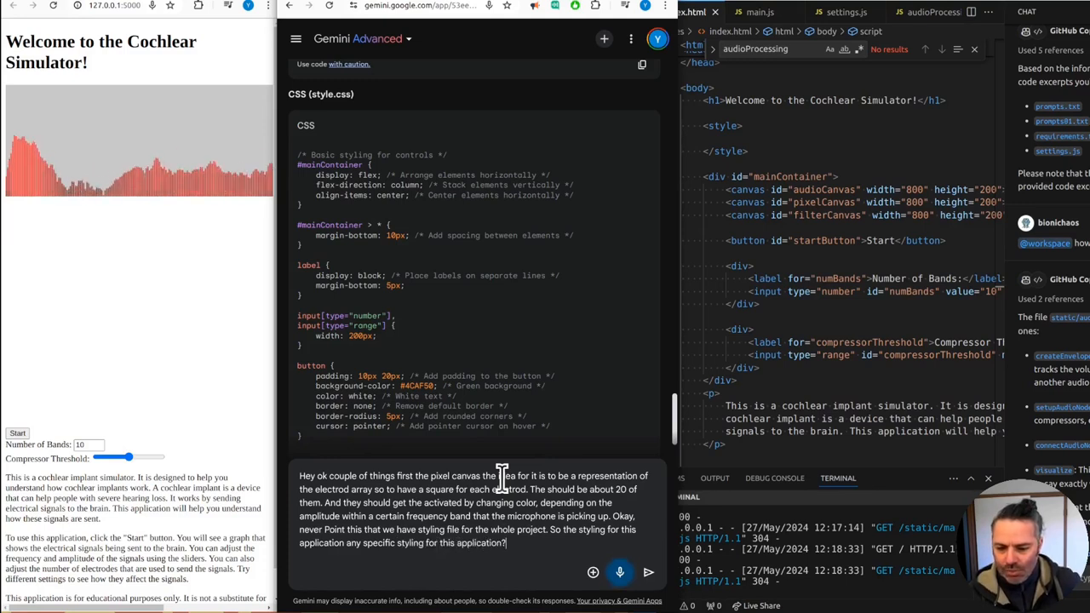
pyautogui.write('should be.')
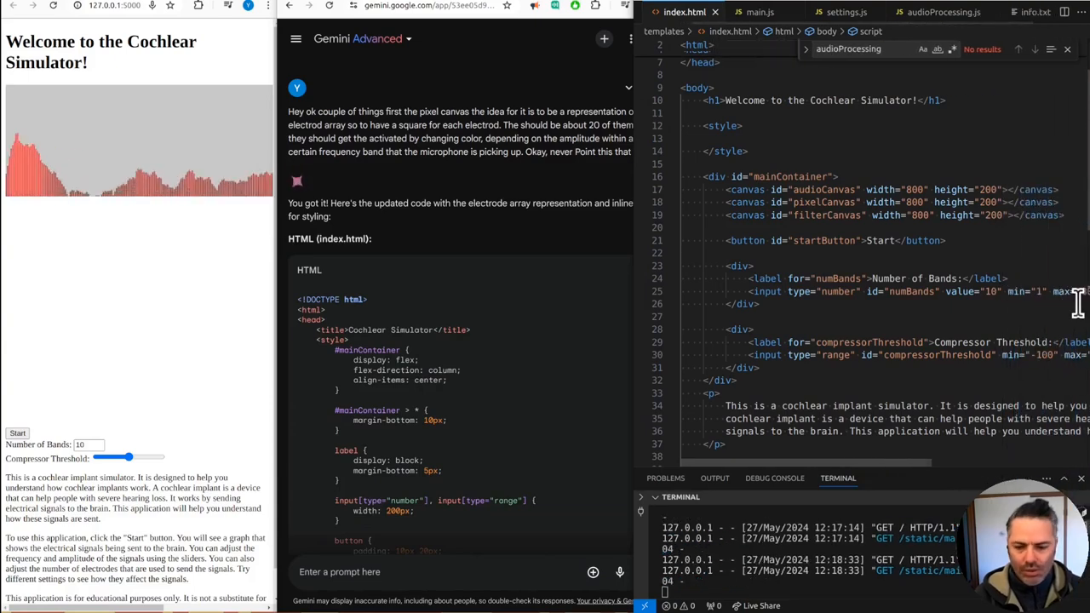
# Draft a follow-up telling Gemini not to remove the audio canvas and filter canvas from the existing HTML
pyautogui.scroll(-3)
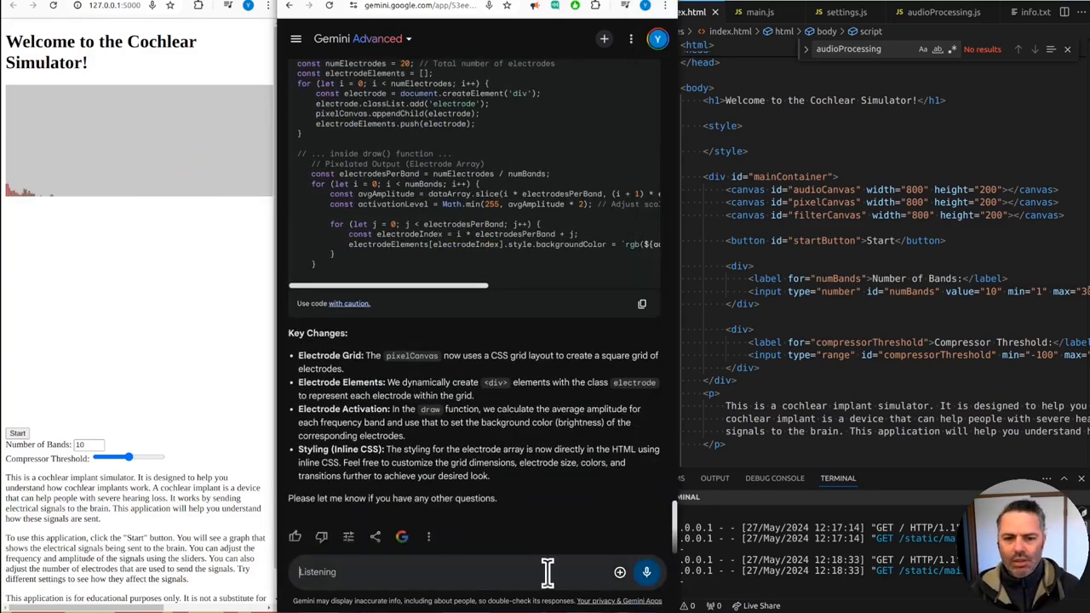
pyautogui.write("I get Don't Change the don't just get")
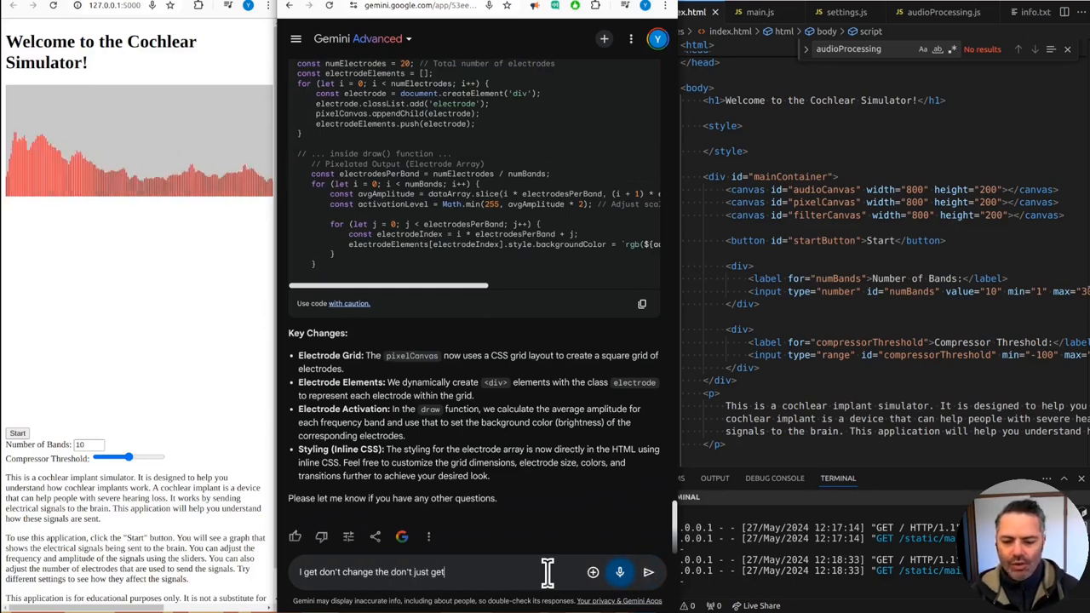
pyautogui.write('rid of stuff in.')
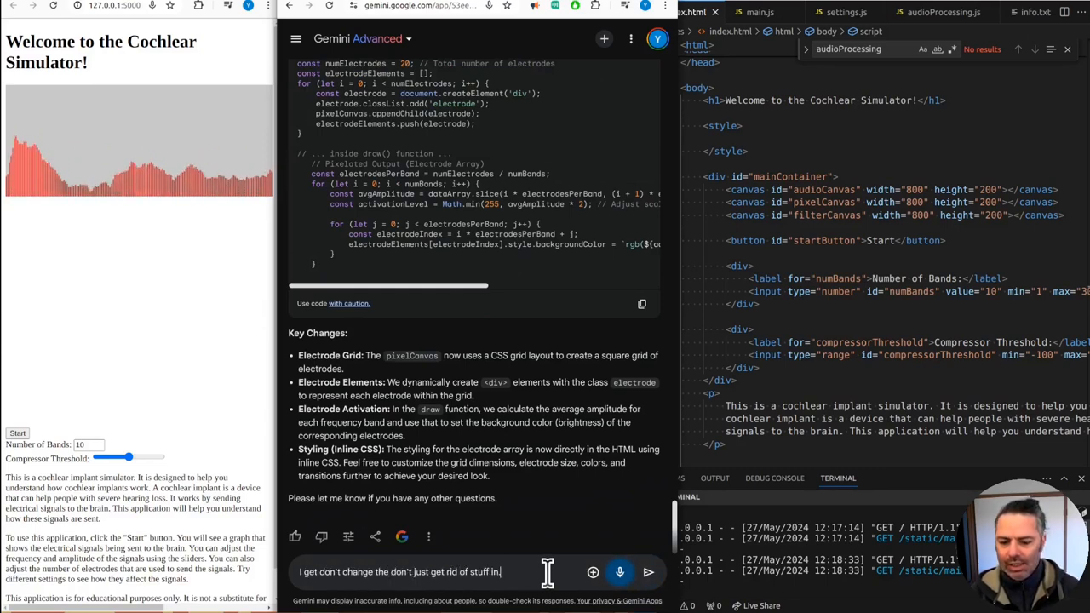
pyautogui.write('the existing html.')
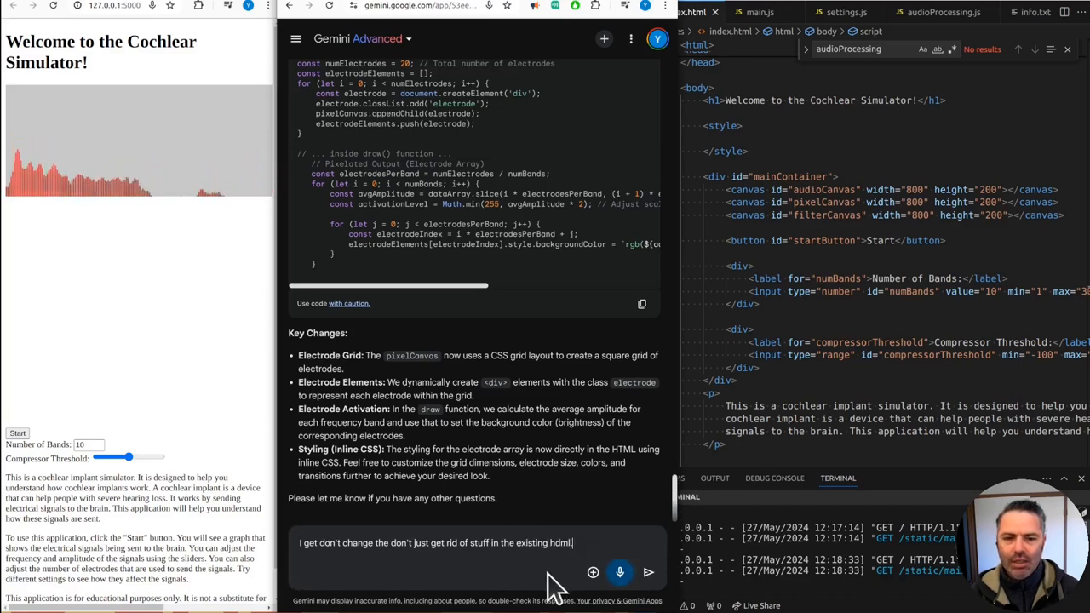
pyautogui.write('file we still want the current audio.')
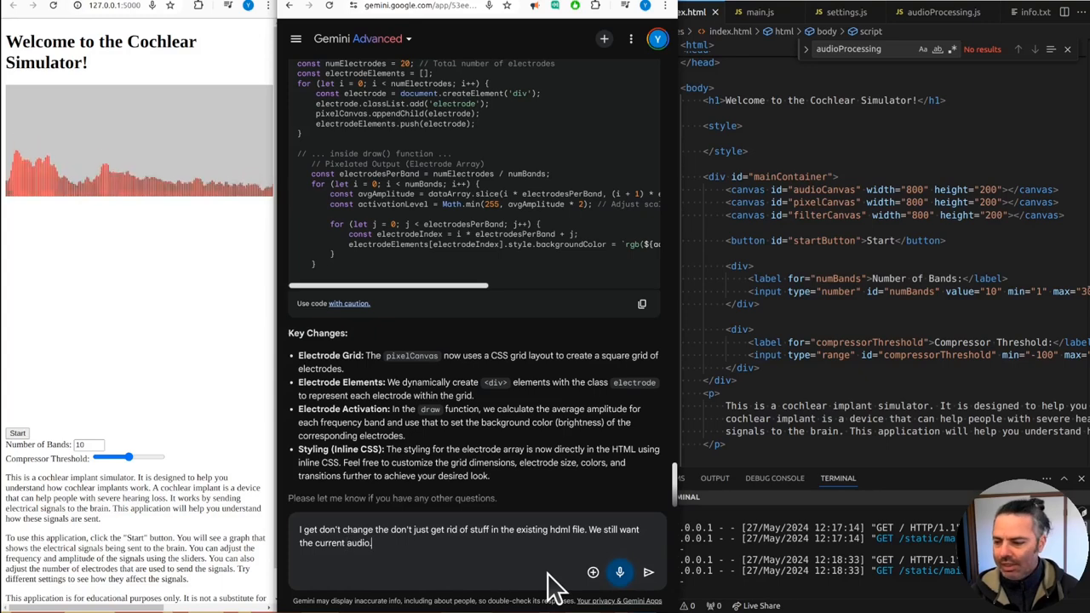
pyautogui.write('canvas. and')
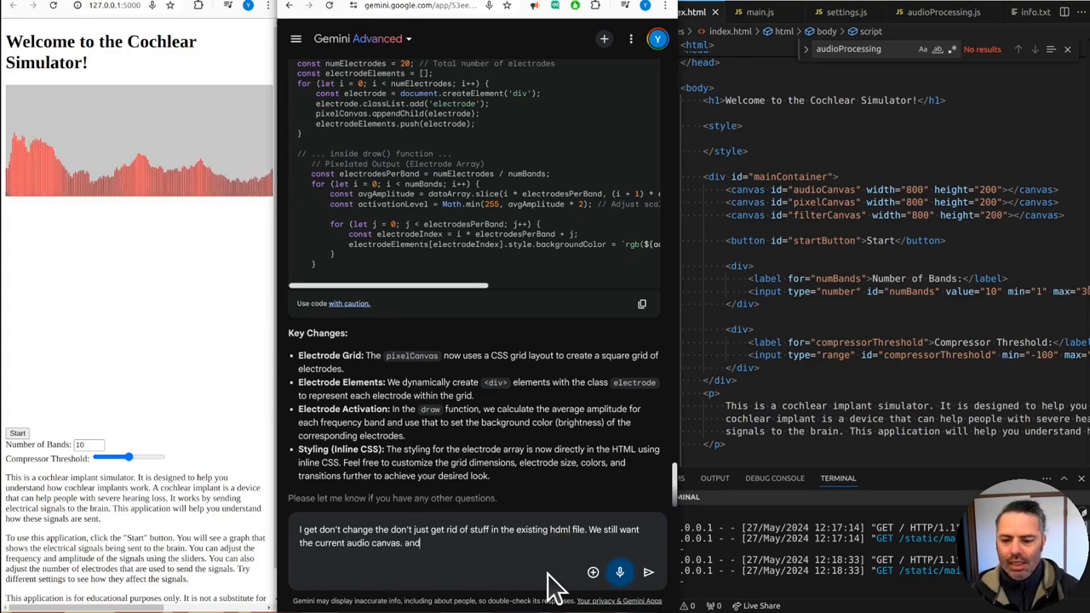
pyautogui.write('the filter canvas')
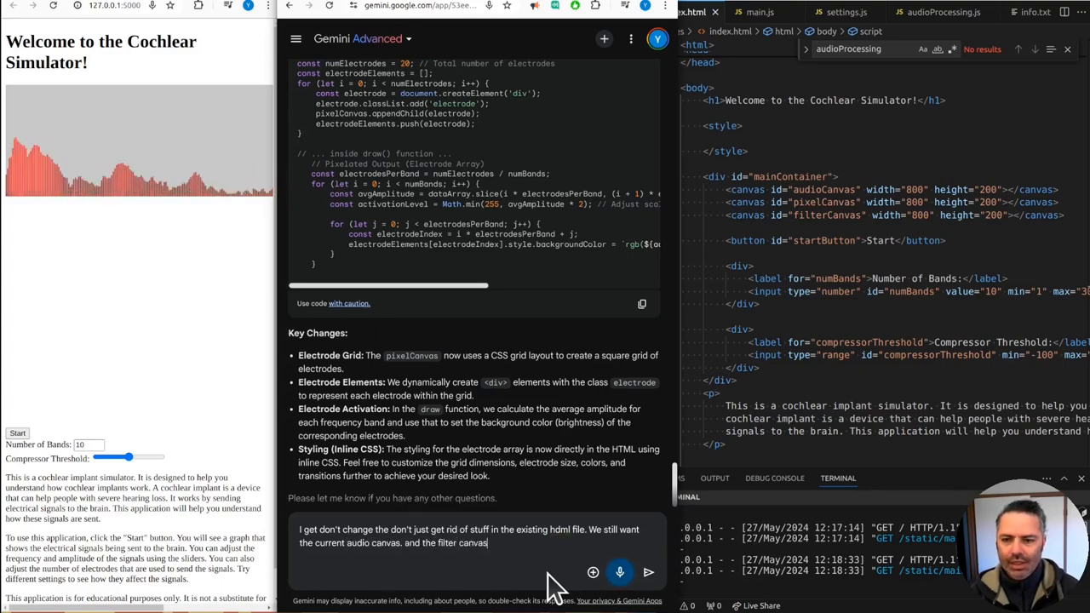
# Send the follow-up and paste Gemini's numElectrodes electrode array setup at the top of main.js
pyautogui.click(649, 572)
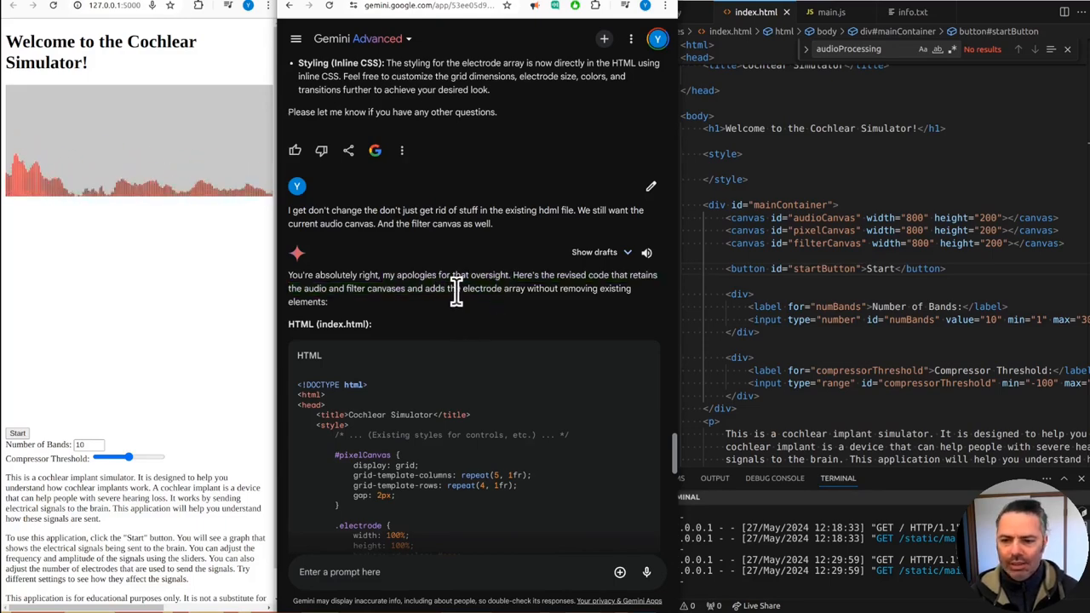
pyautogui.scroll(-3)
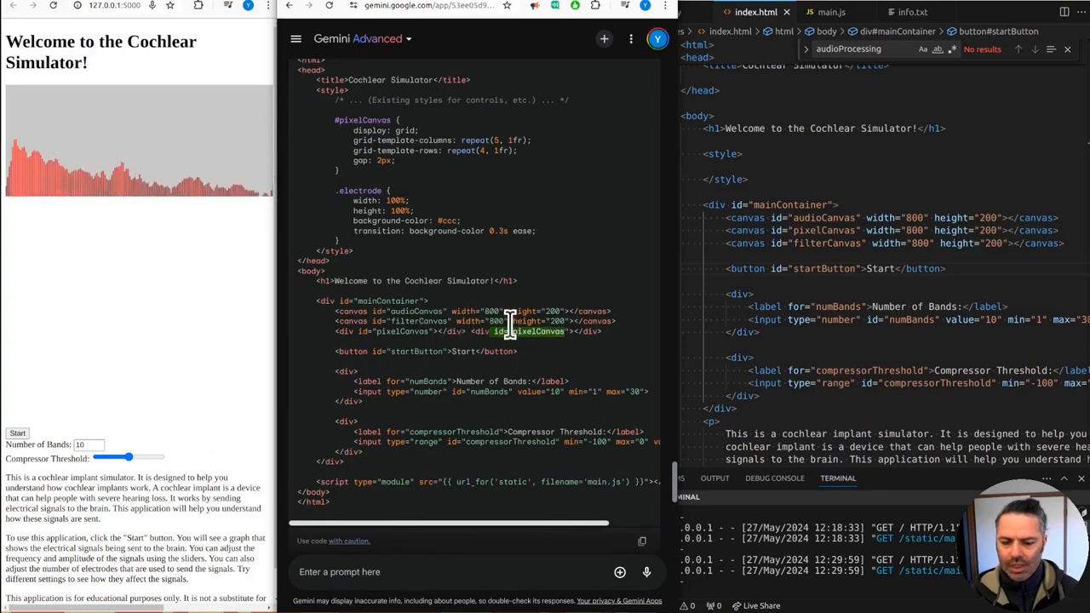
pyautogui.scroll(-3)
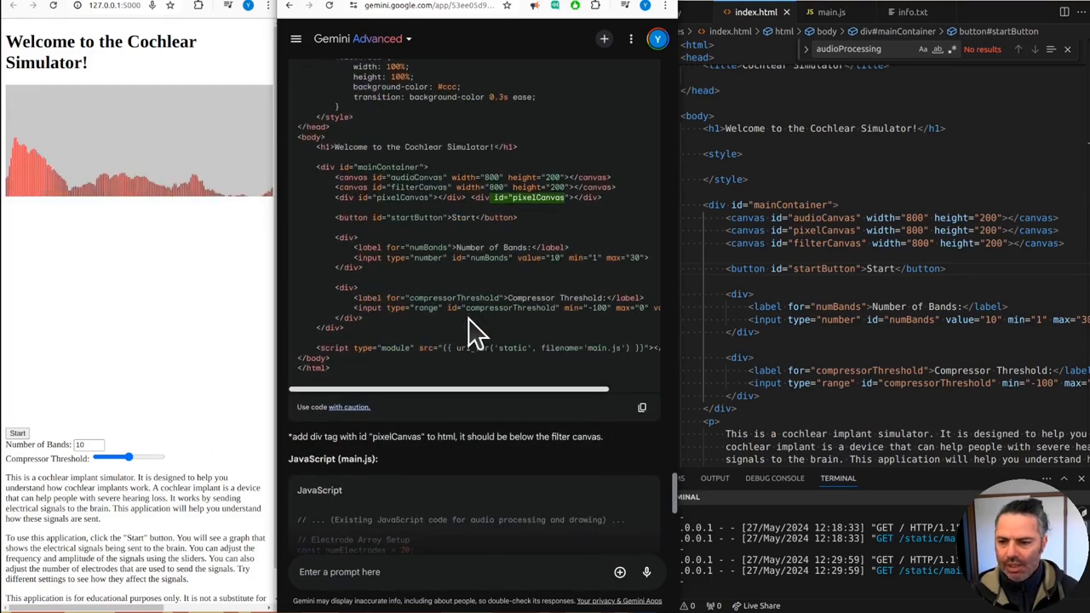
pyautogui.click(831, 12)
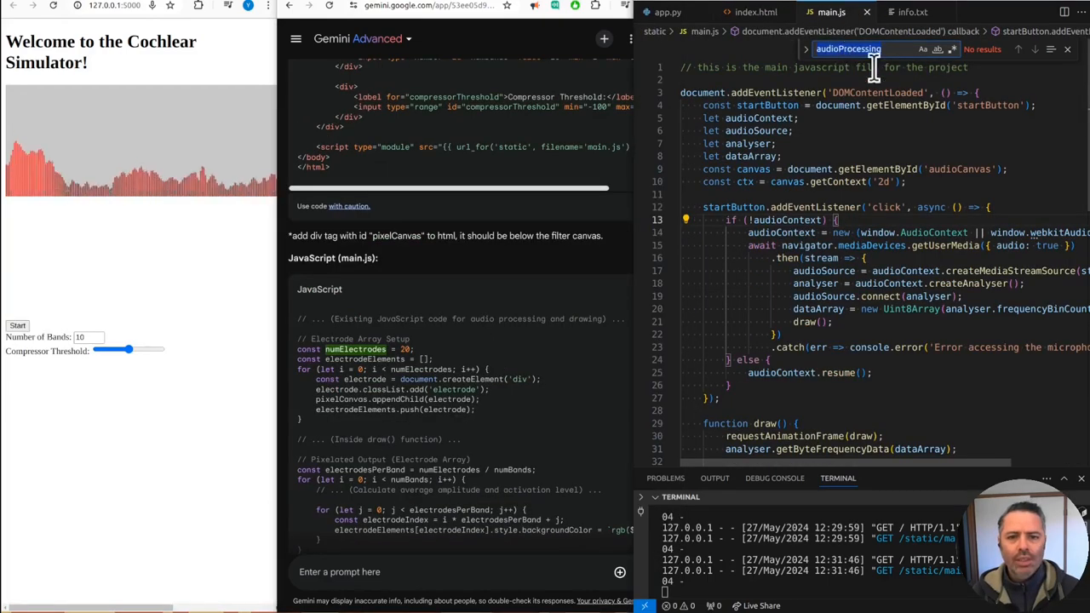
pyautogui.write('numElectrodes')
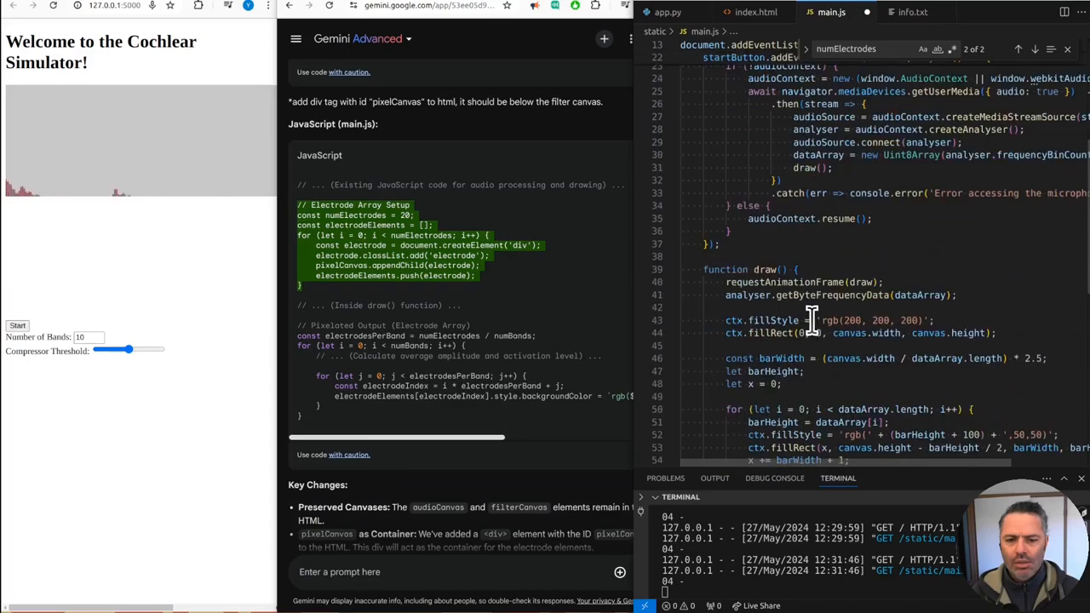
pyautogui.scroll(-3)
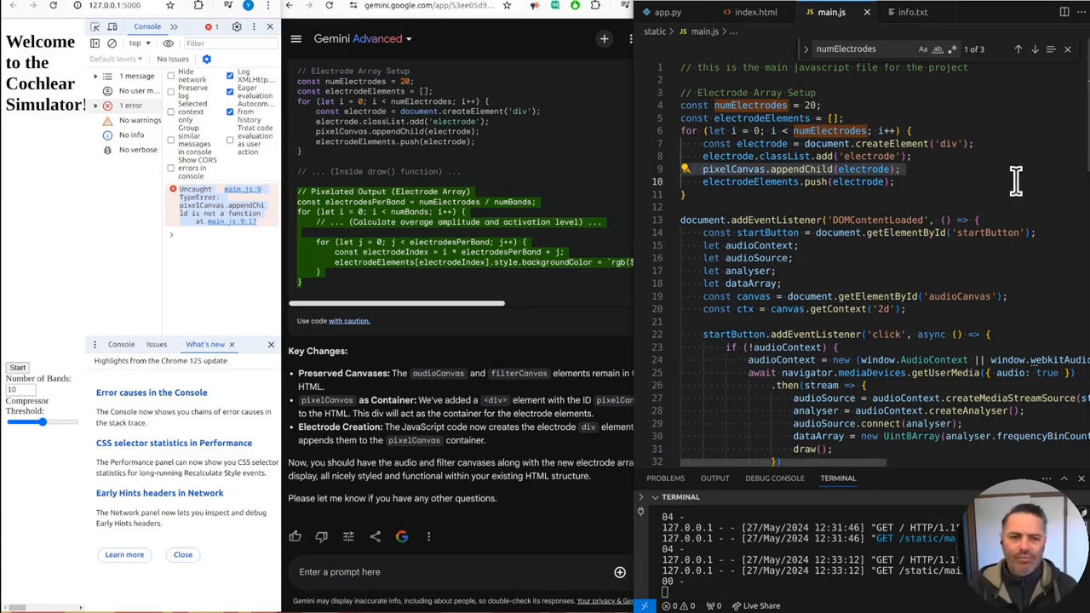
pyautogui.moveTo(889, 212)
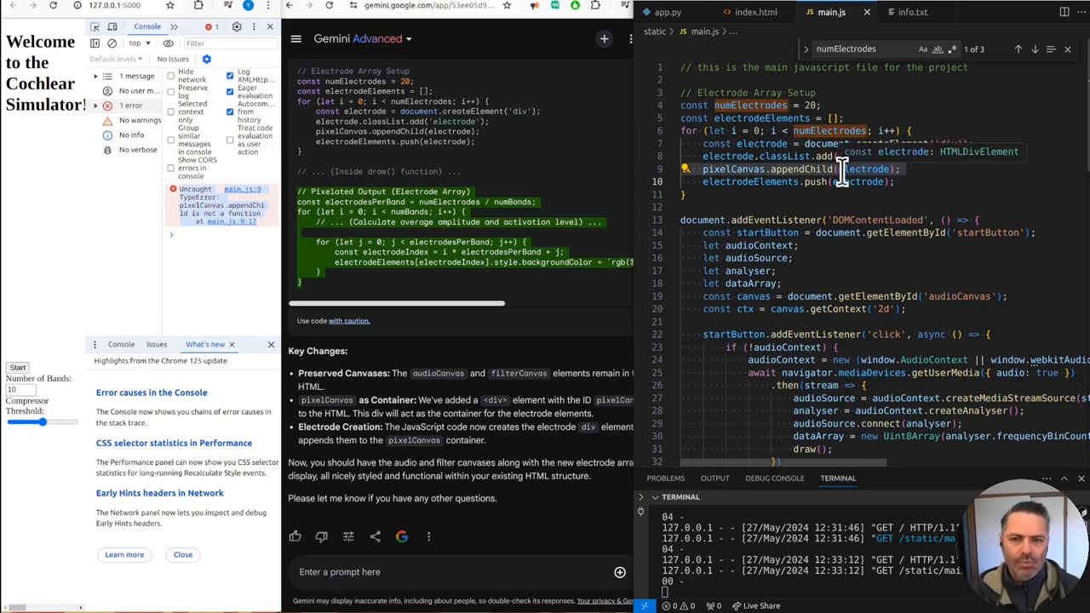
pyautogui.moveTo(979, 245)
pyautogui.write("const pixelCanvas = document.getElementById('pixelCanvas');")
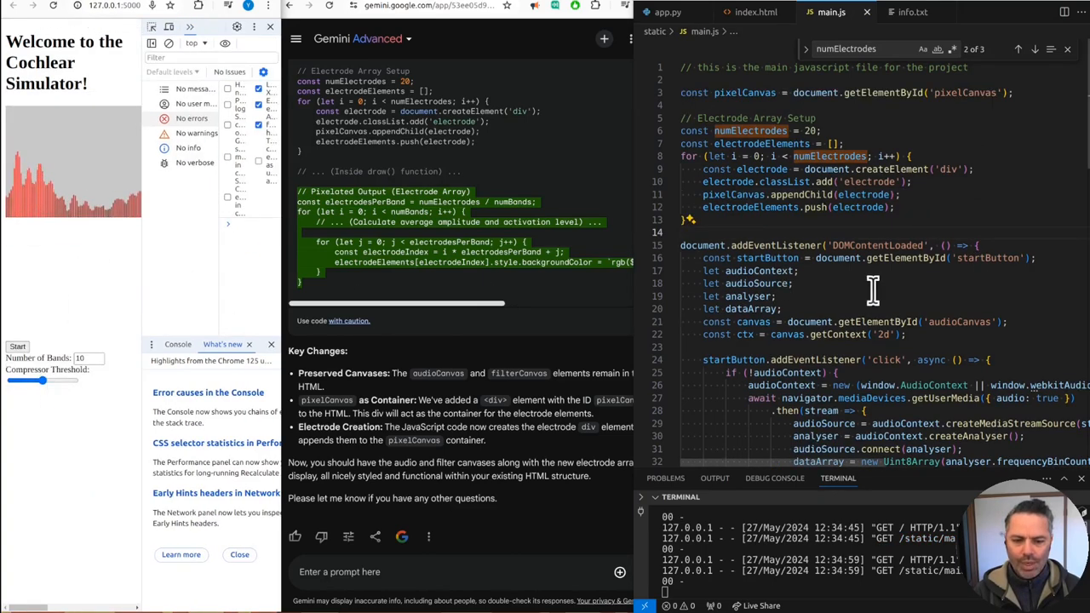
# Add the #pixelCanvas and .electrode styles and container to index.html and the commented electrode setup to main.js
pyautogui.scroll(-3)
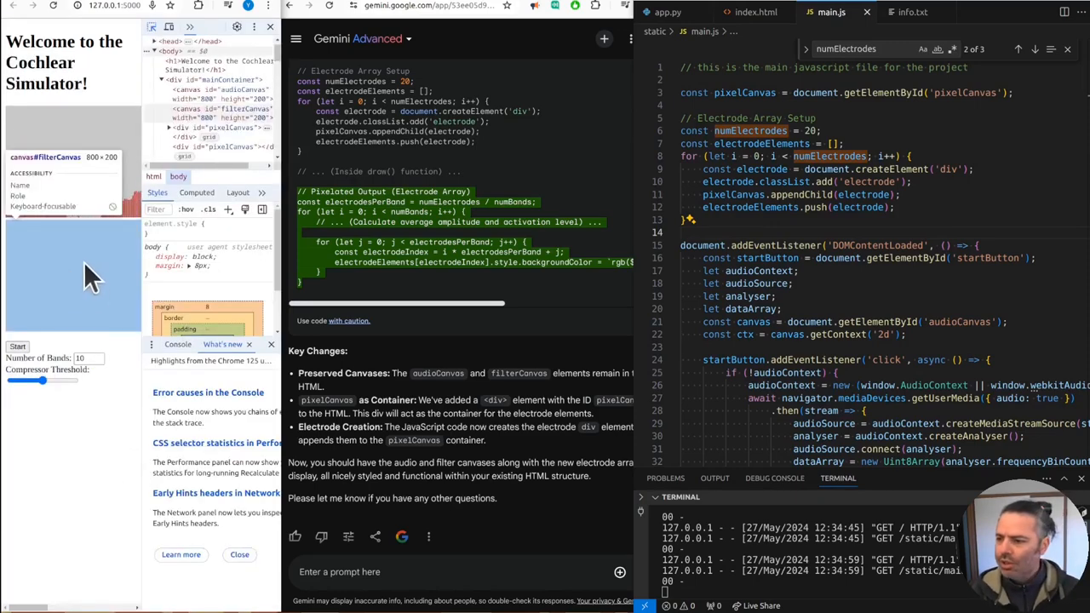
pyautogui.moveTo(76, 247)
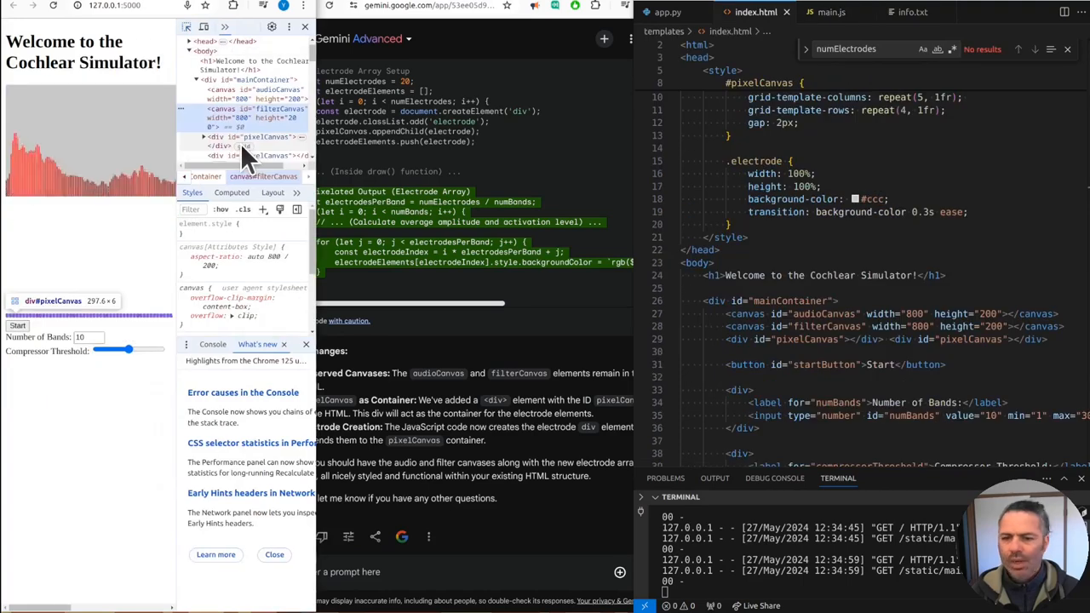
pyautogui.click(831, 12)
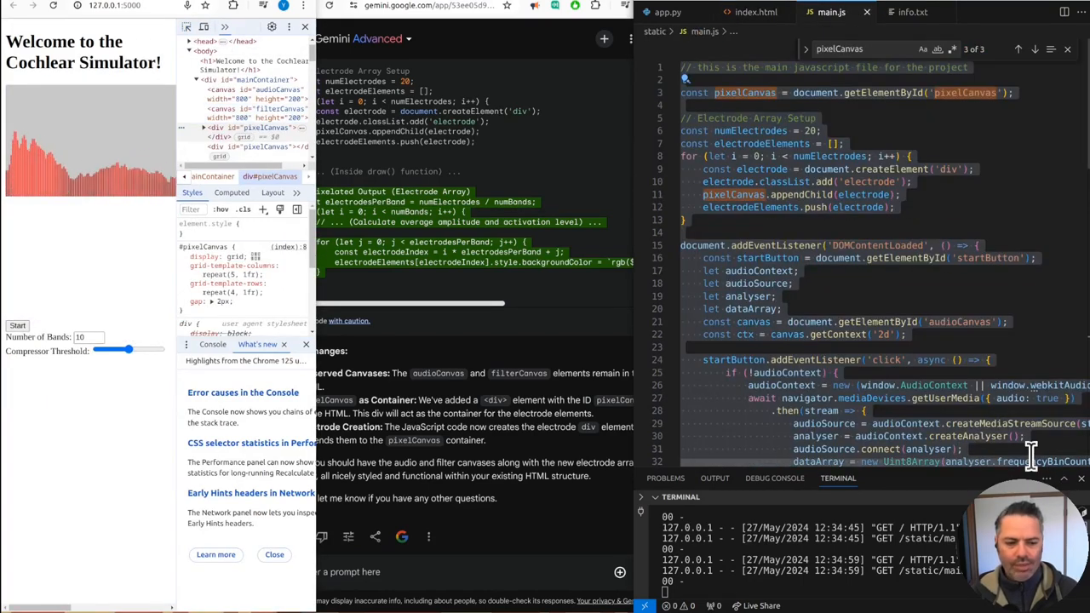
pyautogui.moveTo(869, 269)
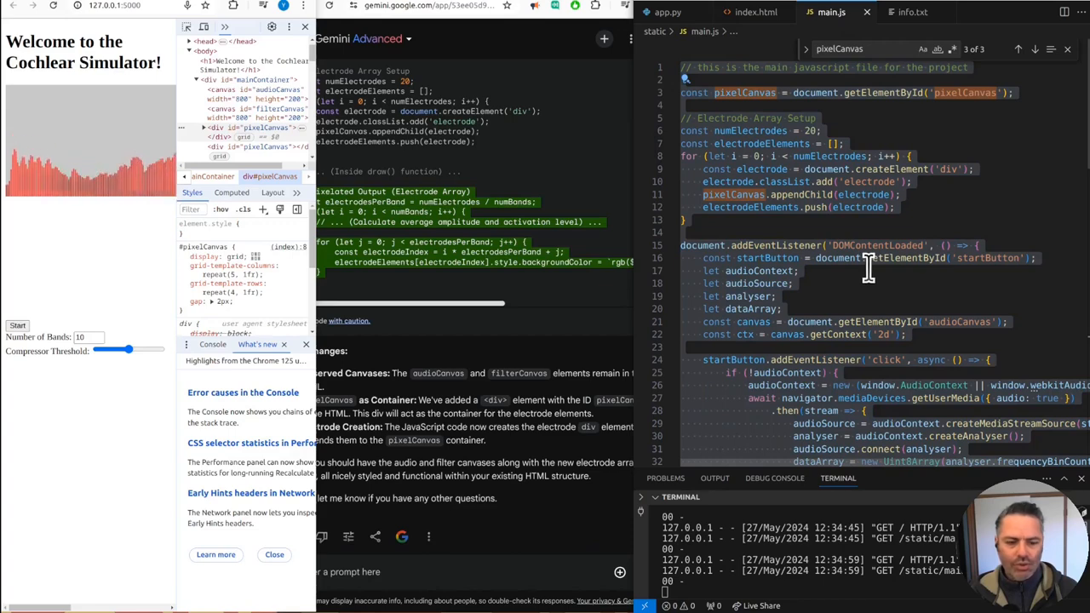
pyautogui.click(756, 12)
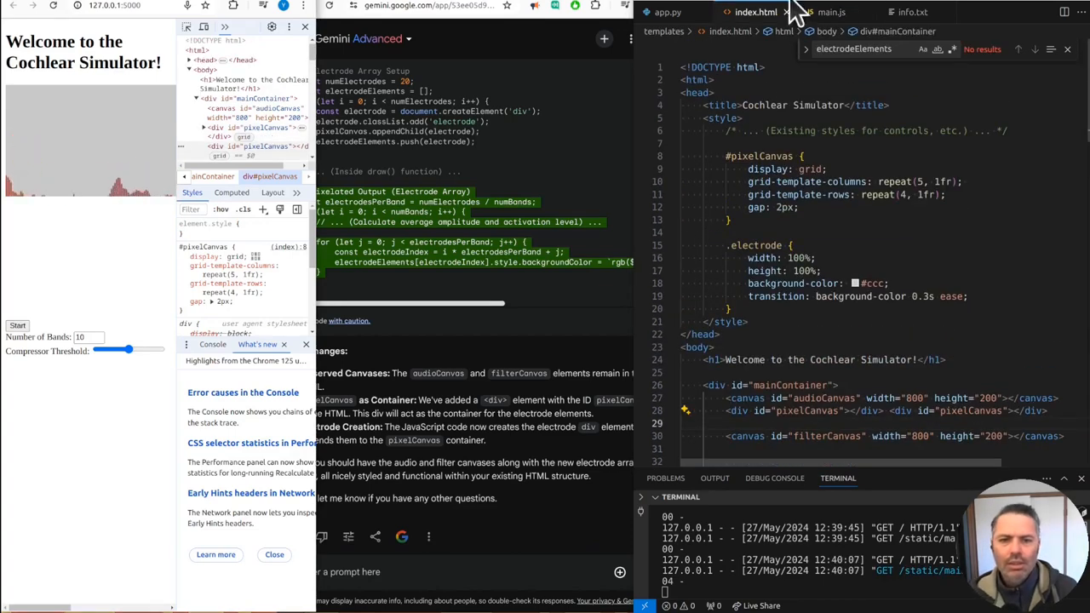
pyautogui.click(831, 12)
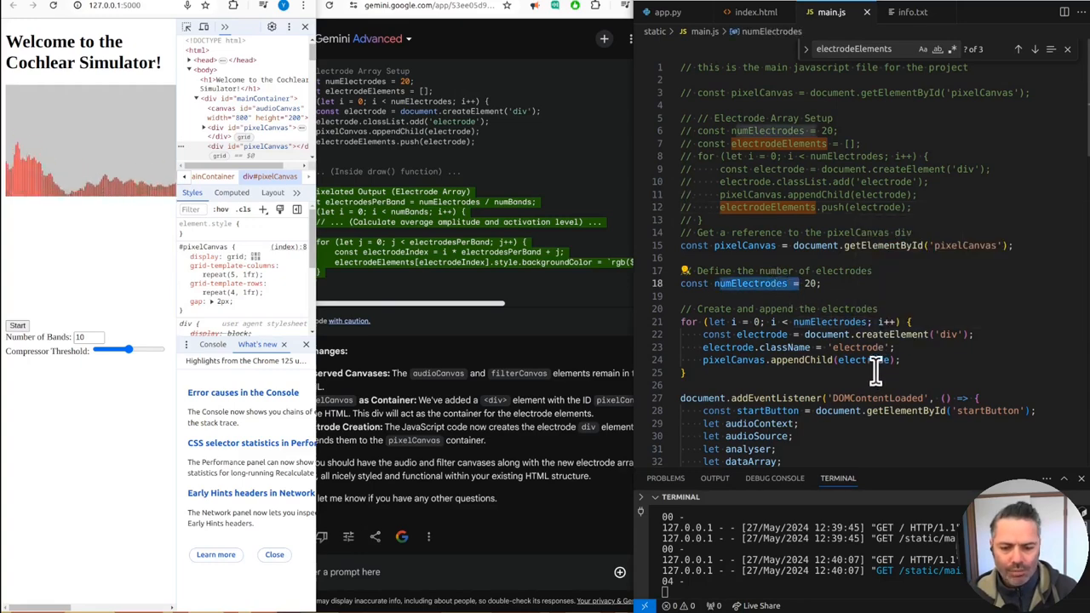
pyautogui.click(754, 12)
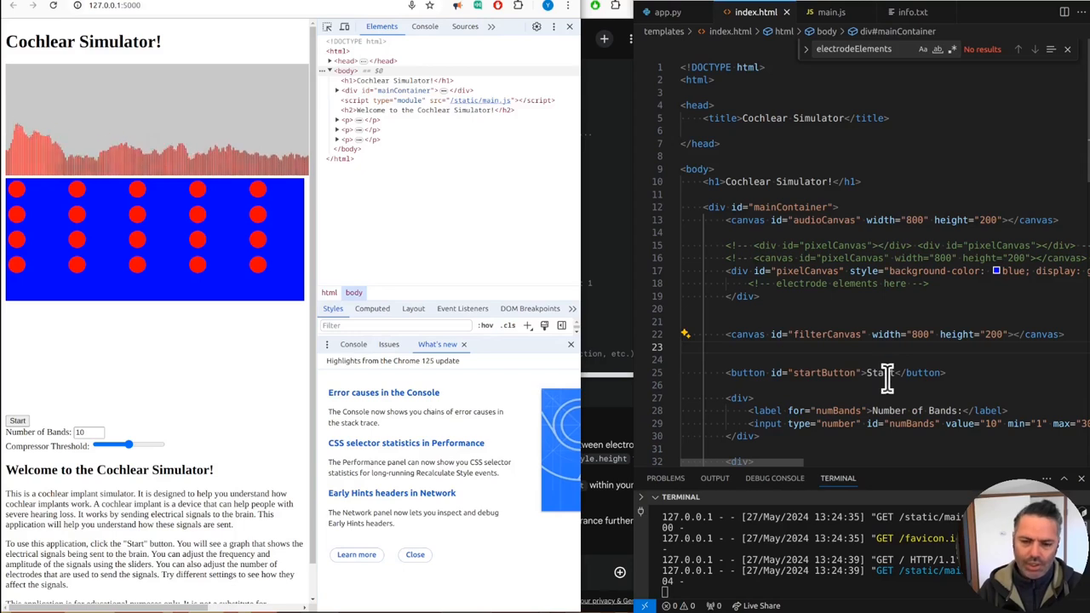
# Add comments in main.js about placing electrodes correctly and positioning them on a cochlea shape
pyautogui.click(831, 12)
pyautogui.write('// I see the electrodes okay')
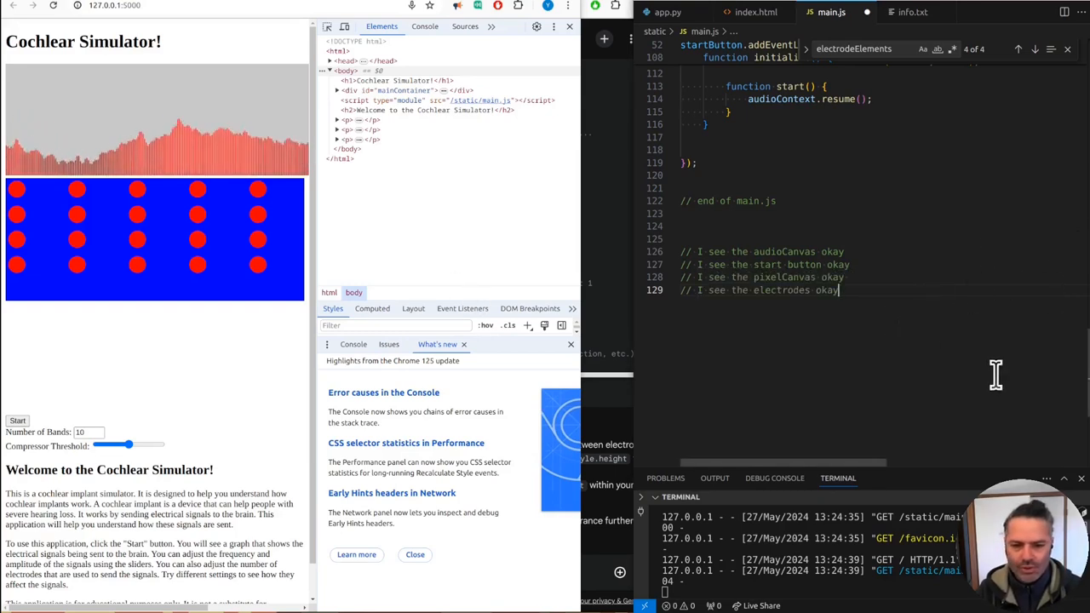
pyautogui.write('// make sure')
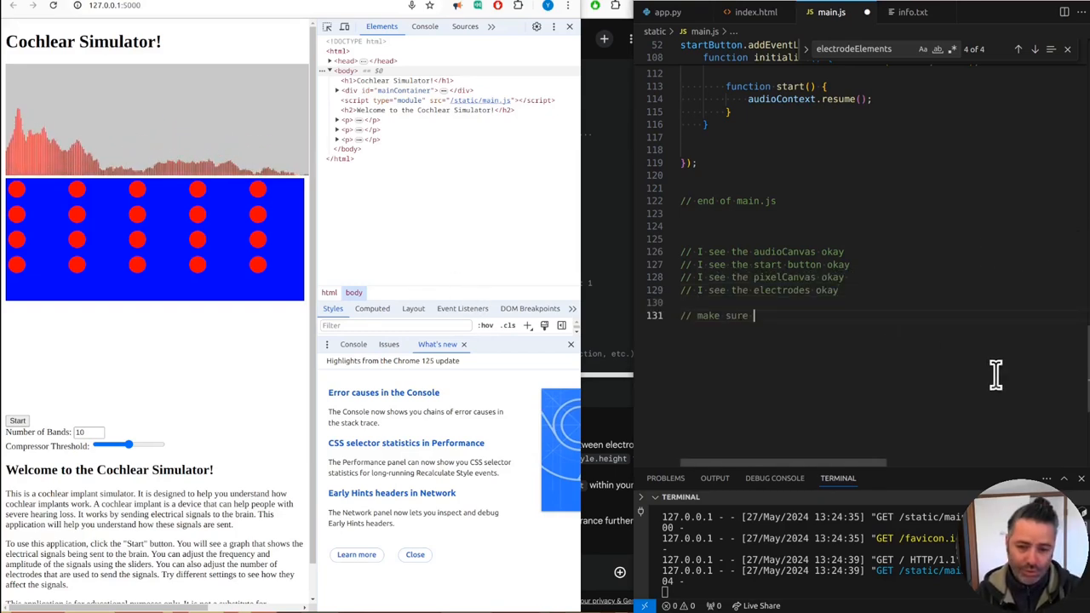
pyautogui.write('the ele')
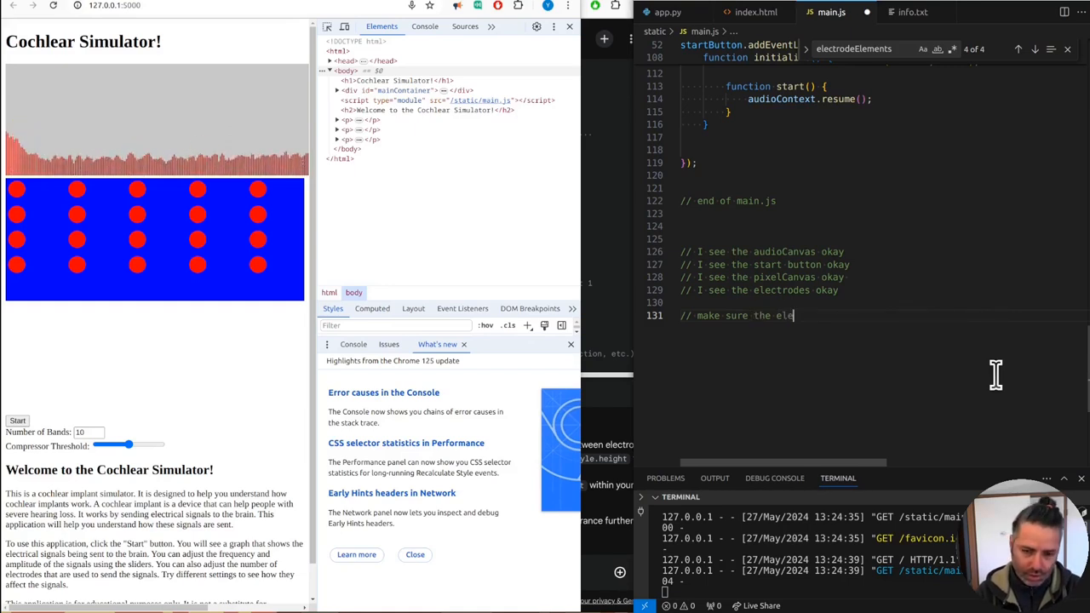
pyautogui.write('ctrodes are in the right place')
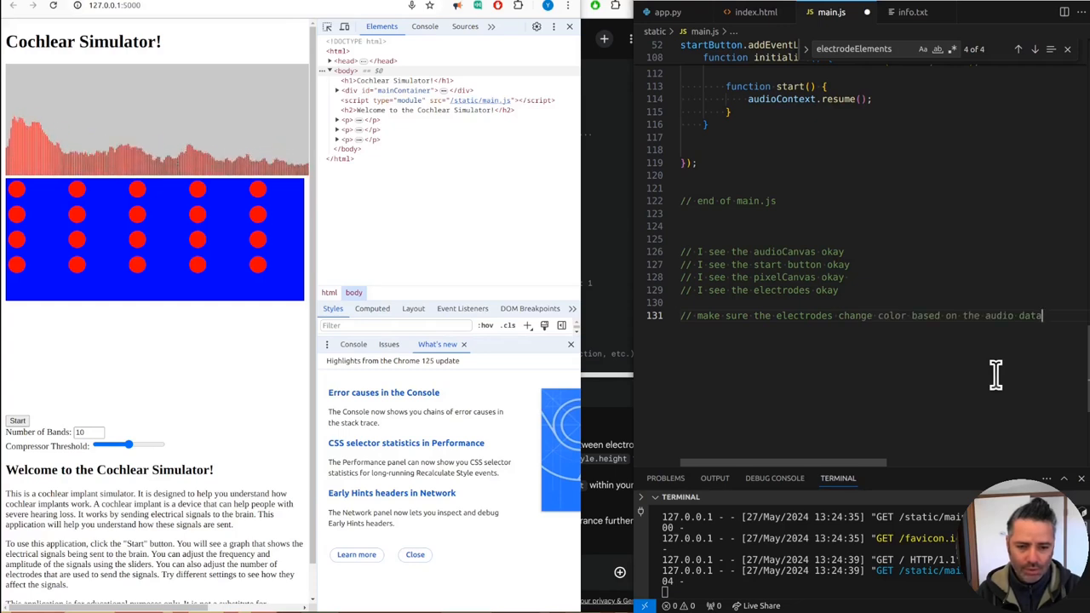
pyautogui.write('// change the electrode position based on the shape of a cochl')
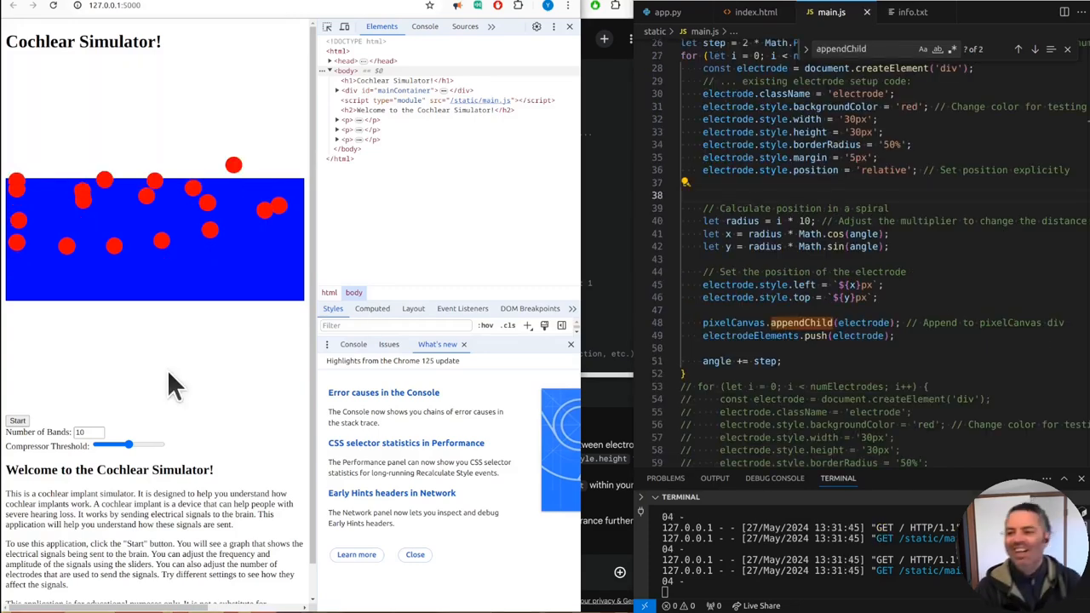
pyautogui.moveTo(187, 358)
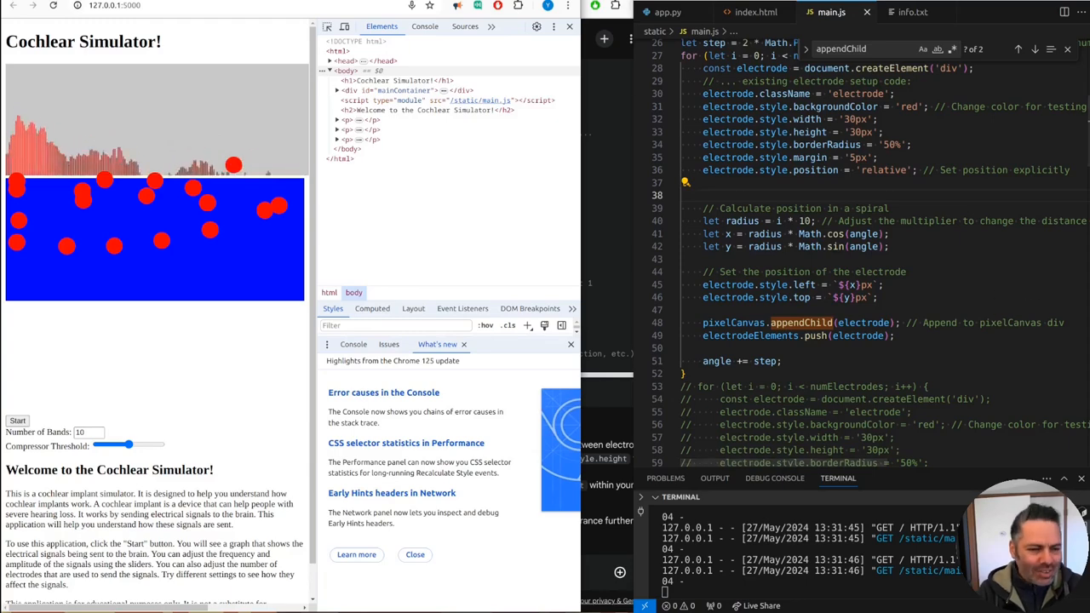
# Replace the grid layout with spiral x/y positioning using radius, cos and sin over 1.5 turns
pyautogui.scroll(-3)
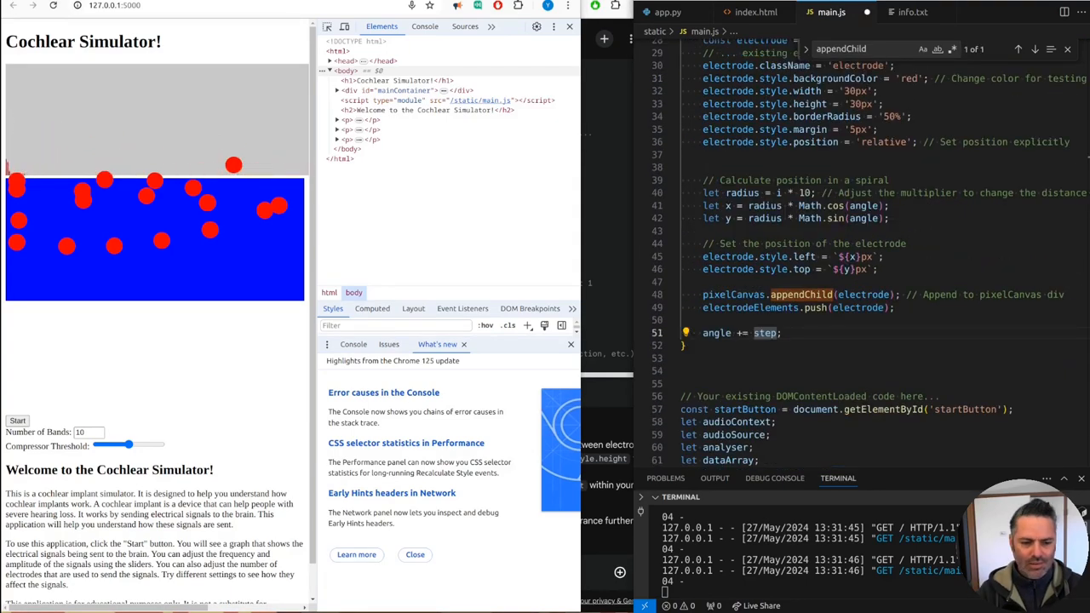
pyautogui.click(17, 419)
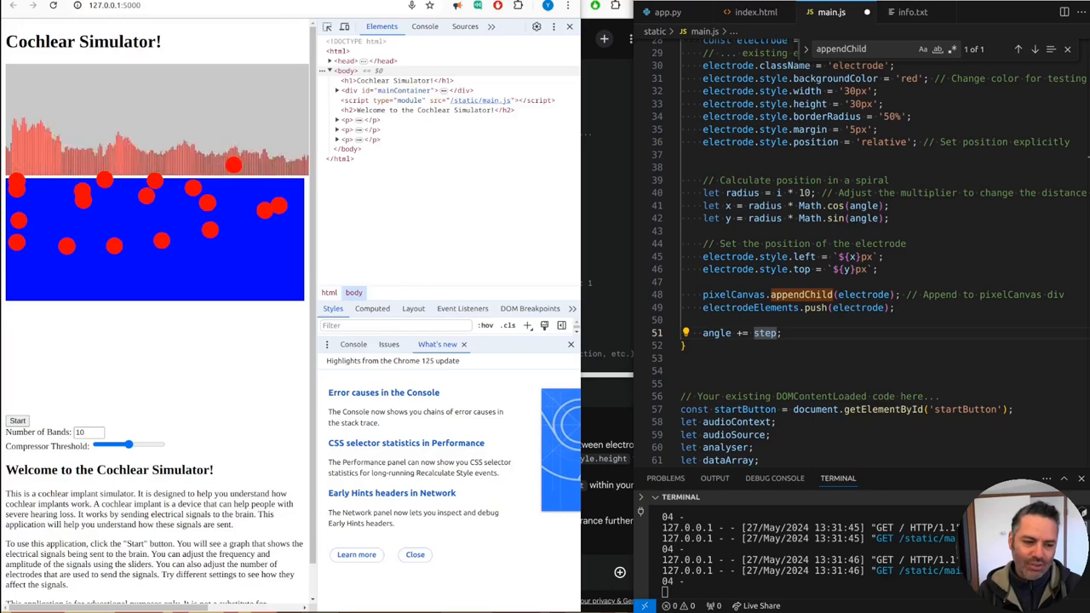
pyautogui.scroll(3)
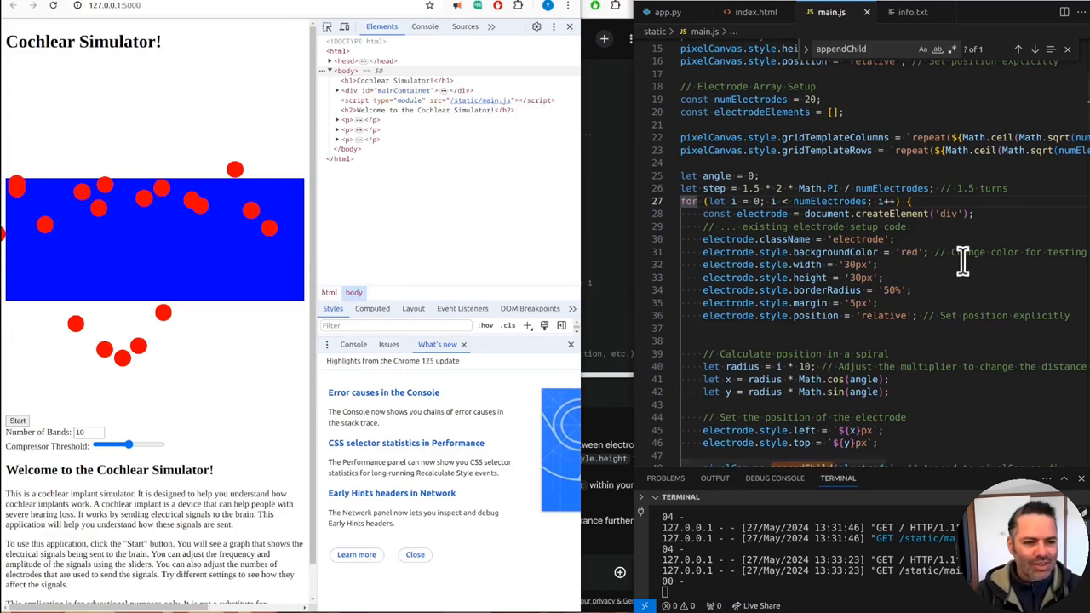
pyautogui.scroll(-3)
pyautogui.write('// The cochlear shape should be just a simple spiral of about 1 1/2 turns')
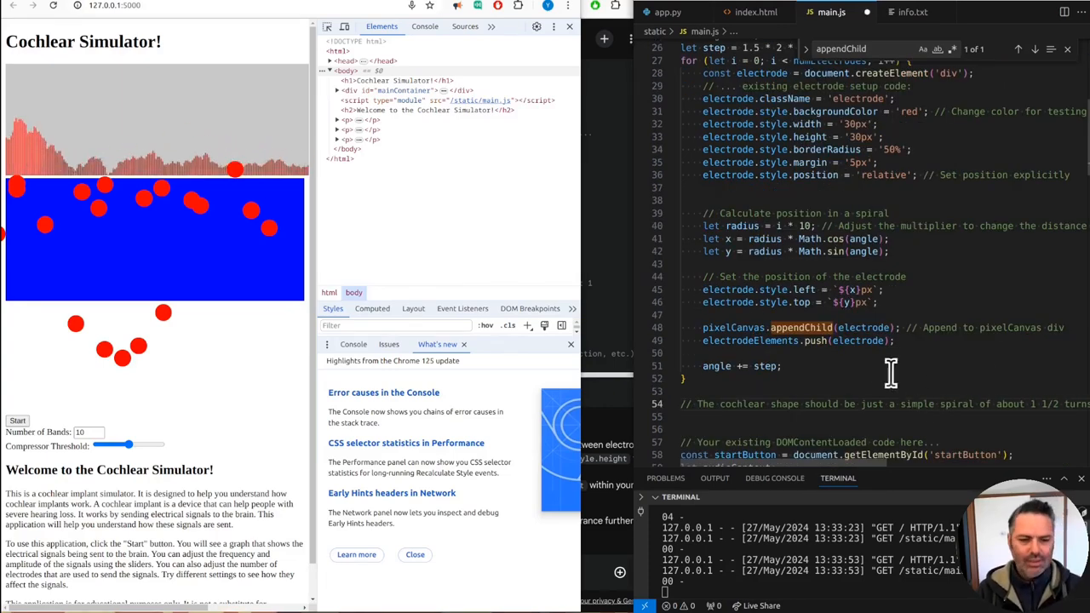
# Reduce the spiral radius multiplier in main.js so all electrode dots fit inside the blue canvas
pyautogui.click(757, 12)
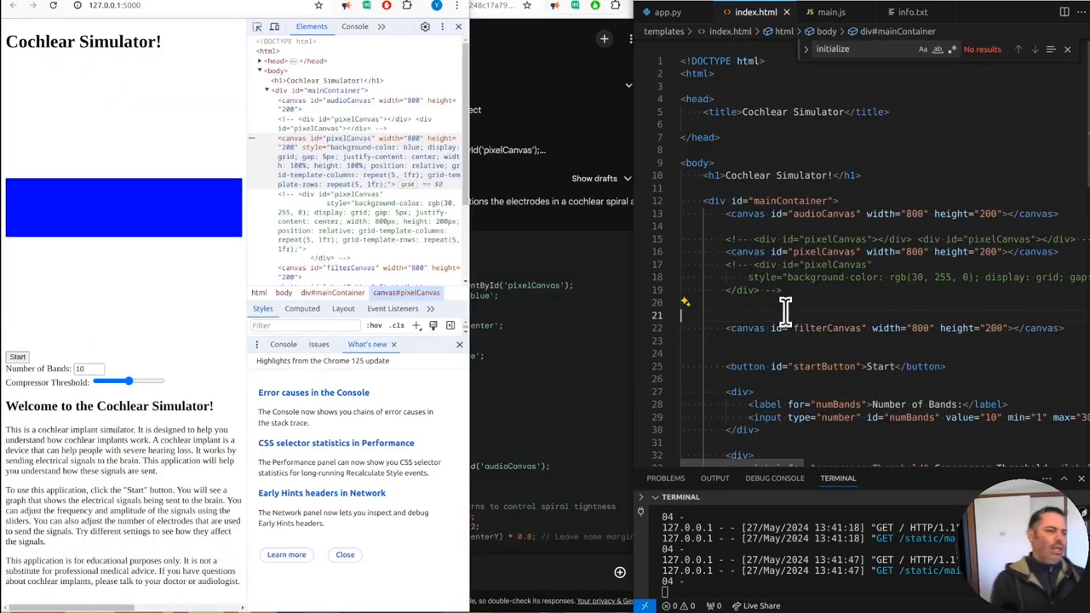
pyautogui.moveTo(154, 253)
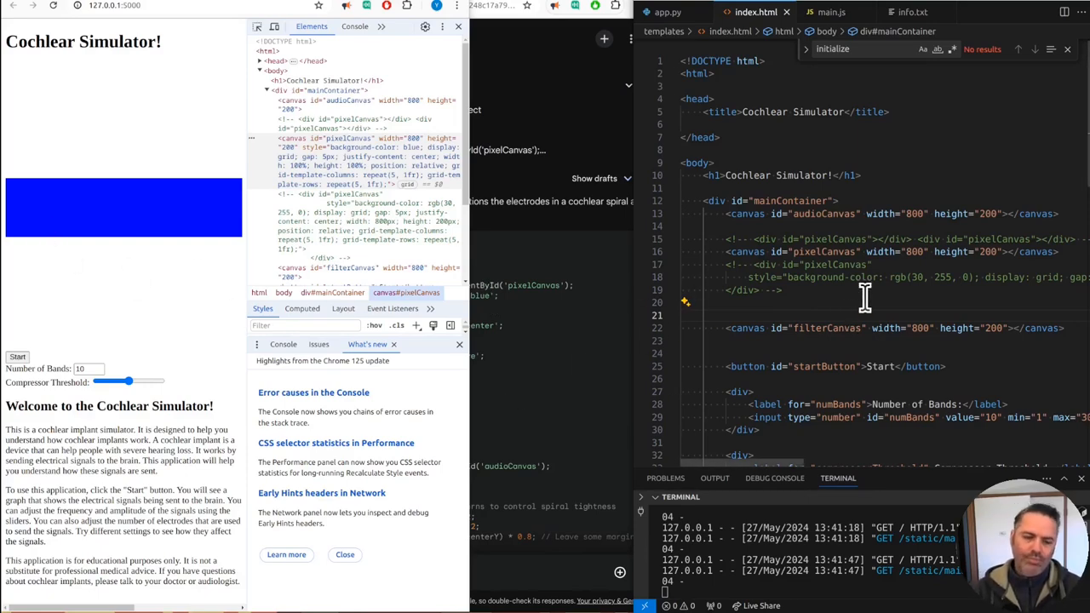
pyautogui.click(831, 12)
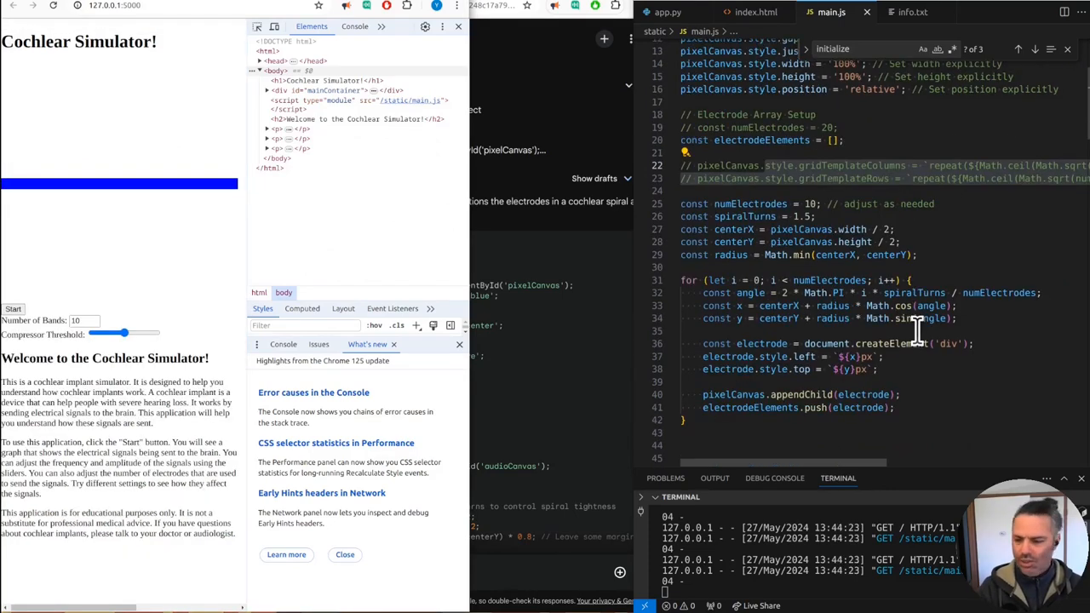
pyautogui.moveTo(918, 319)
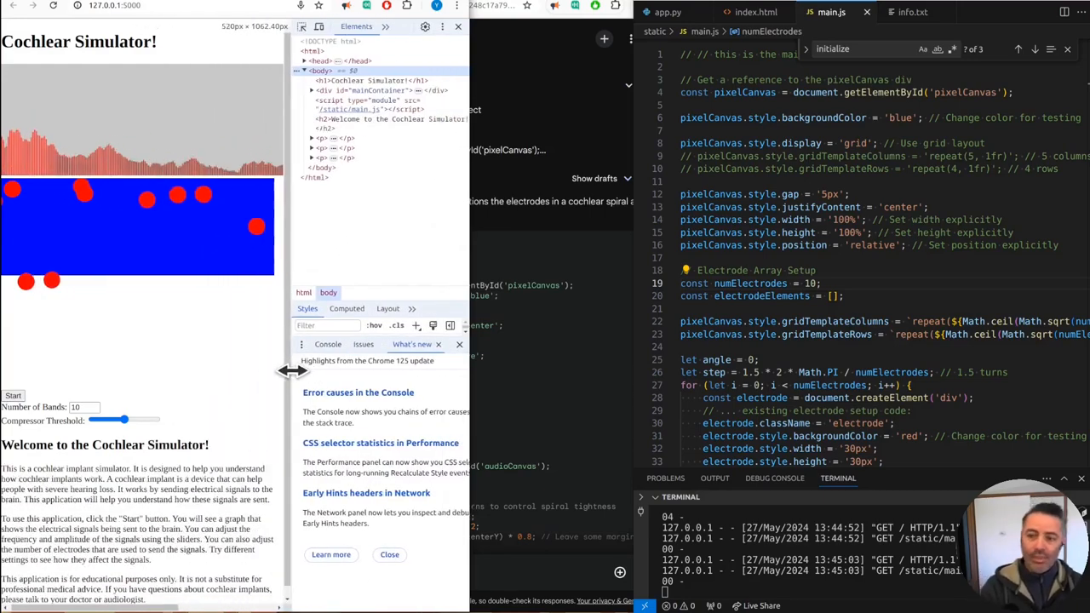
pyautogui.scroll(-3)
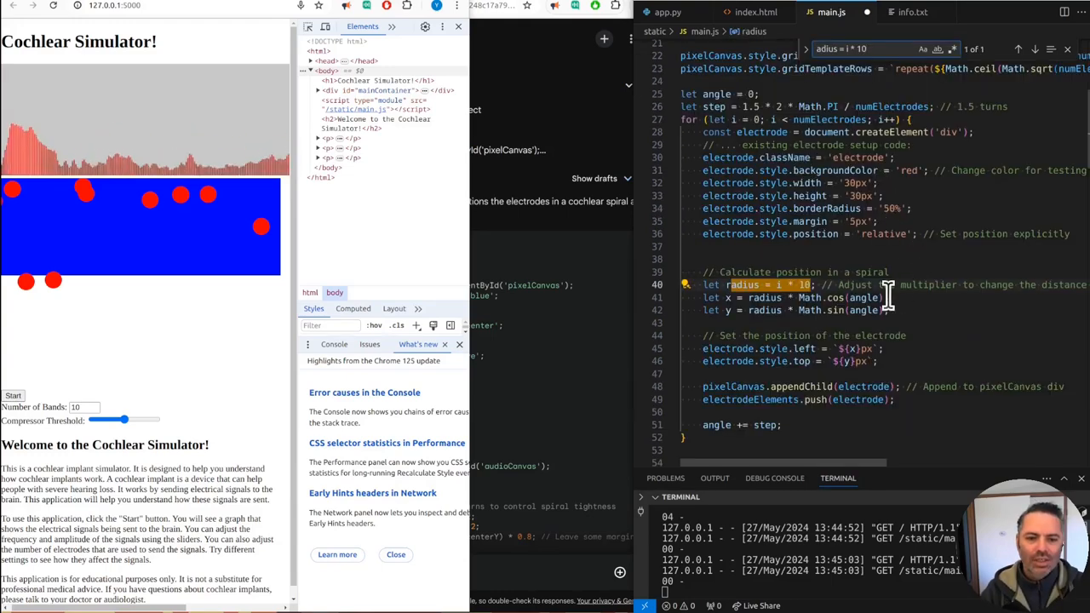
pyautogui.write('1')
pyautogui.write('numBands')
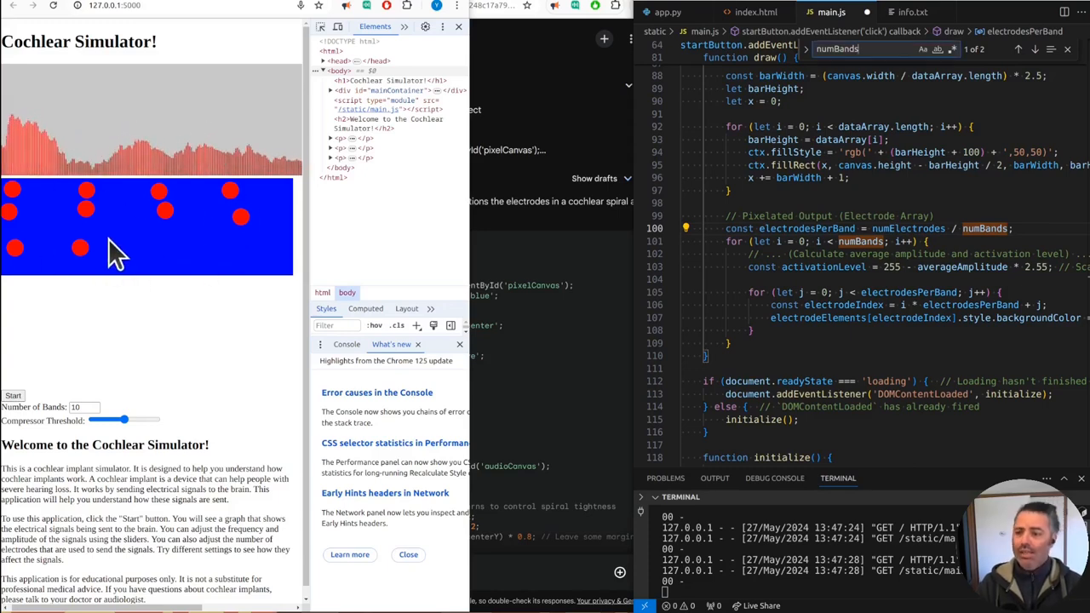
pyautogui.moveTo(77, 205)
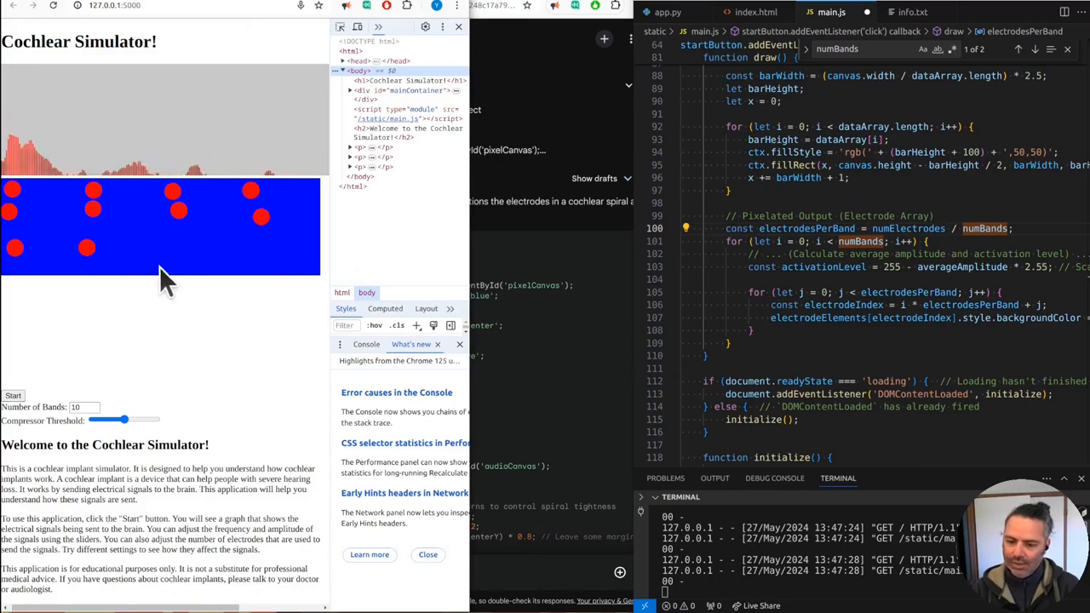
pyautogui.scroll(3)
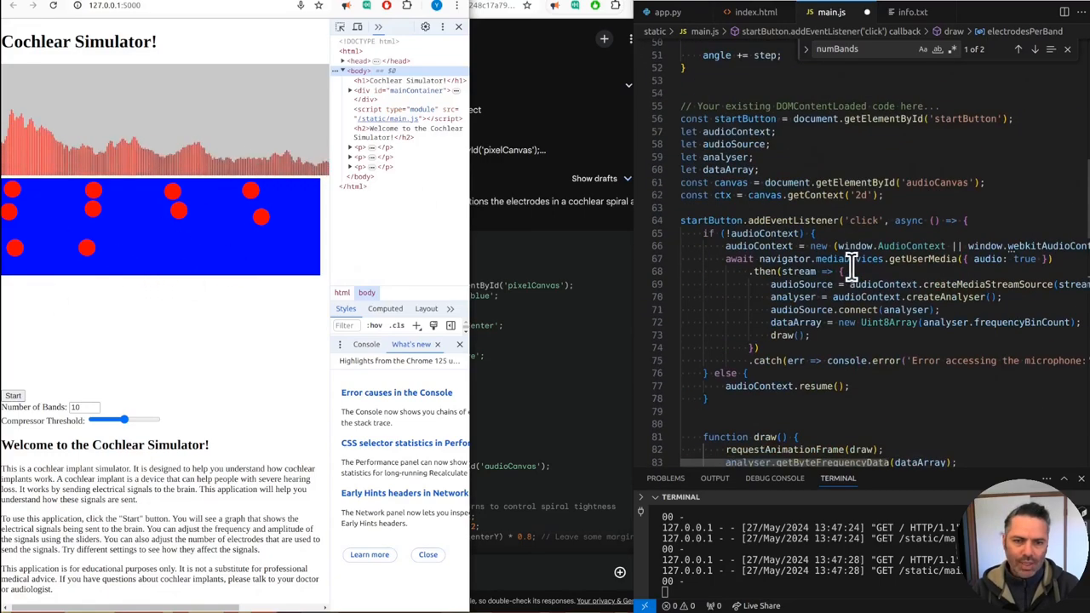
pyautogui.scroll(3)
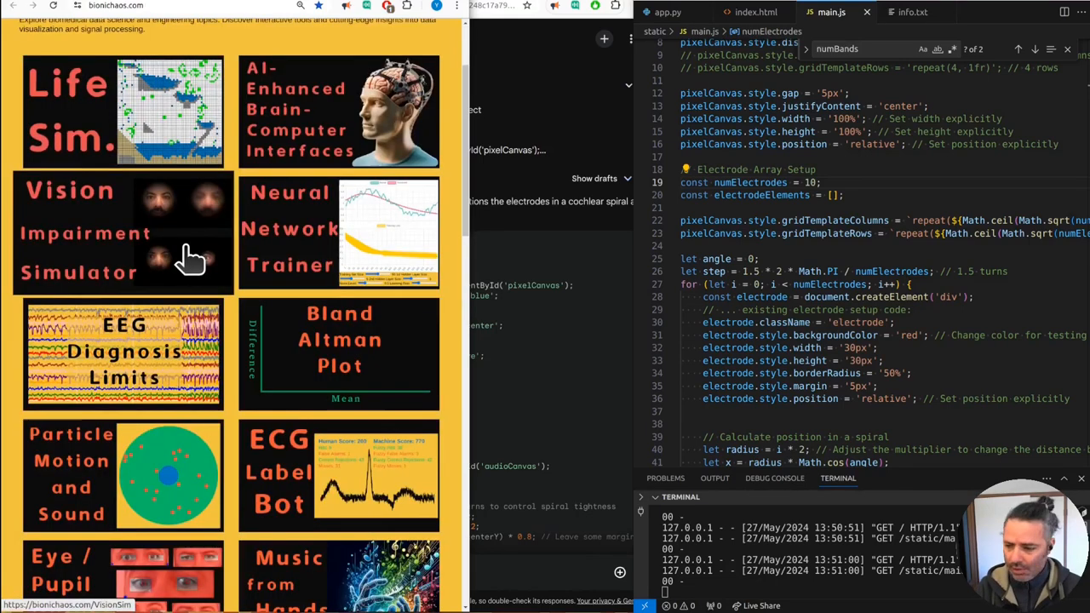
# Scroll the bionichaos.com tools page before returning to the local simulator tab
pyautogui.scroll(3)
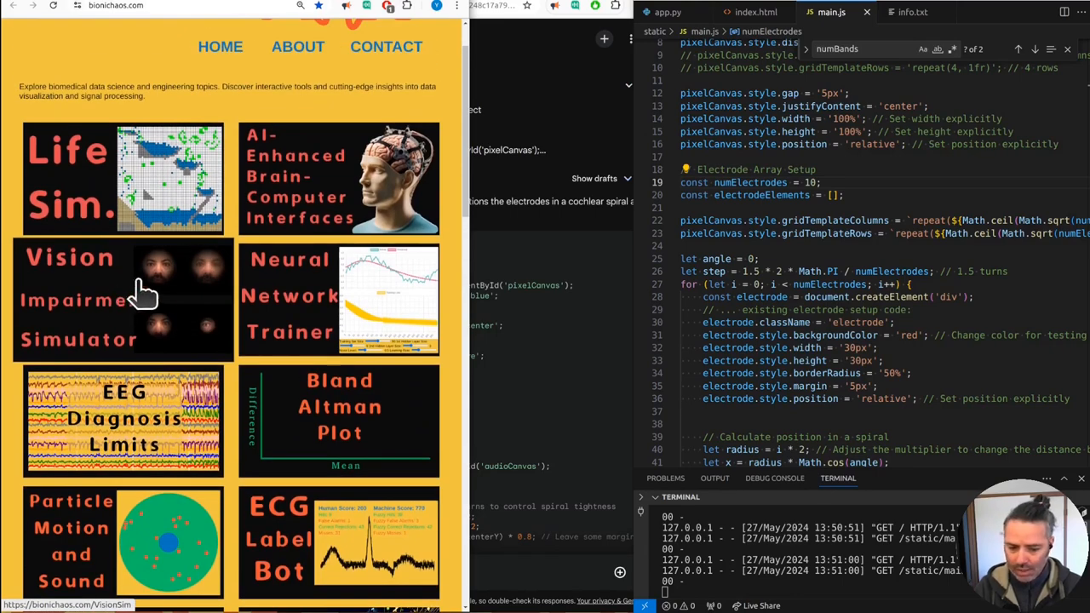
pyautogui.scroll(-3)
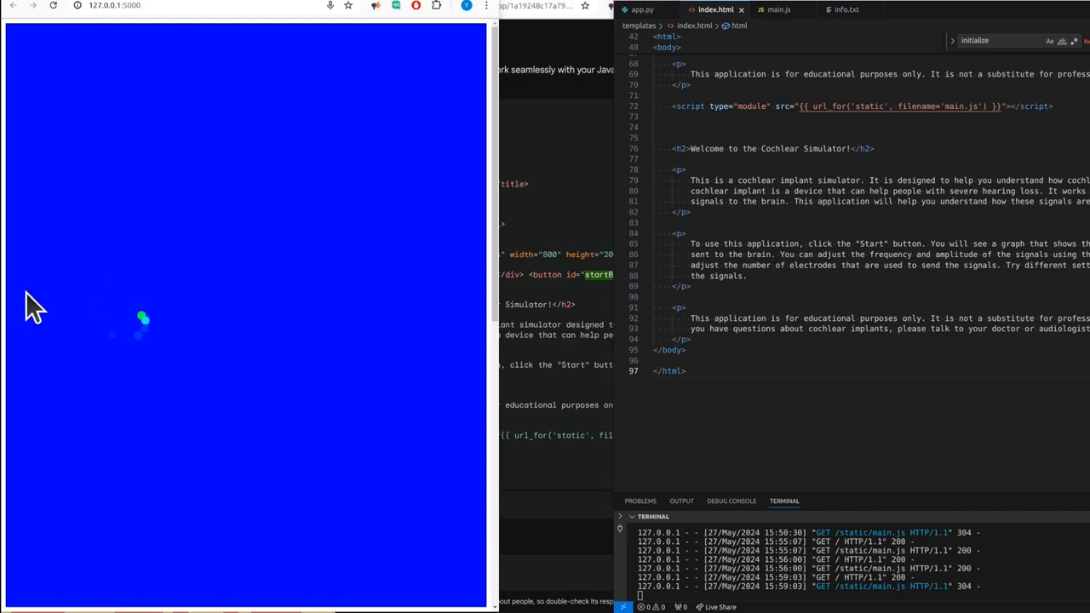
pyautogui.moveTo(207, 310)
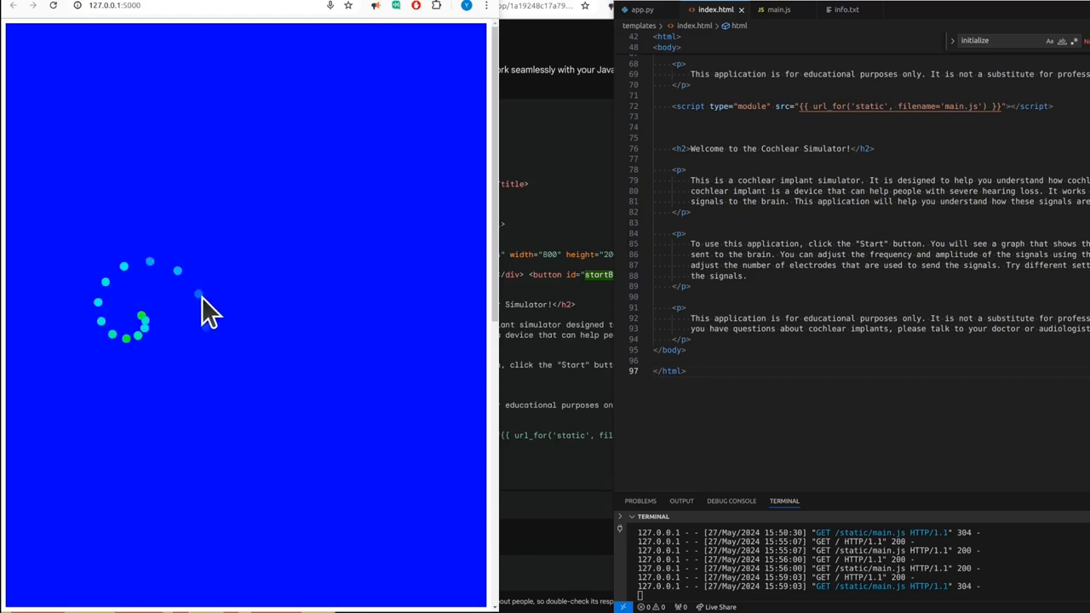